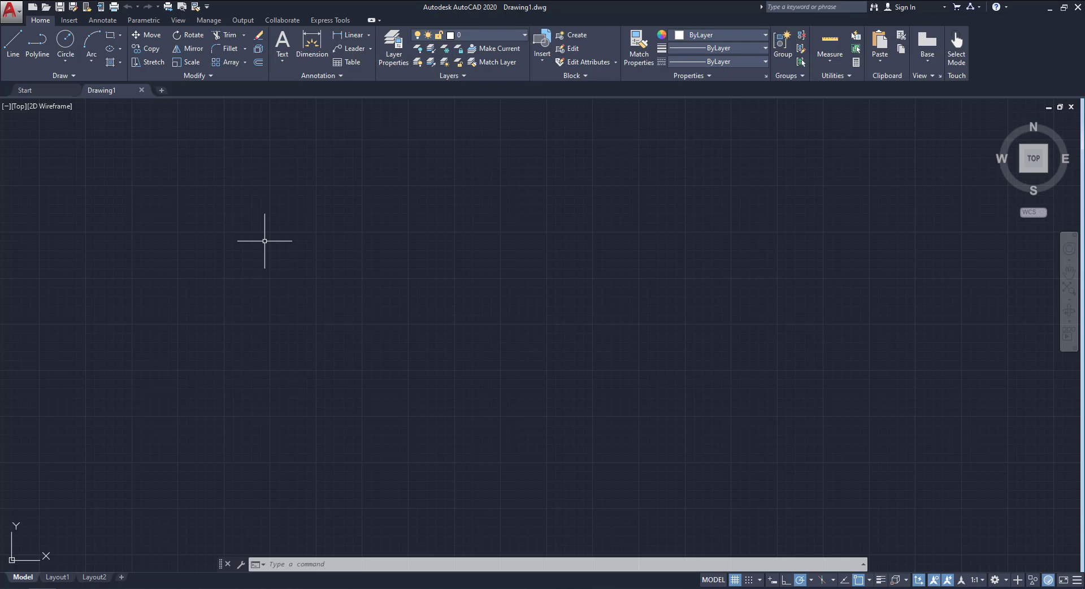
pyautogui.moveTo(208, 329)
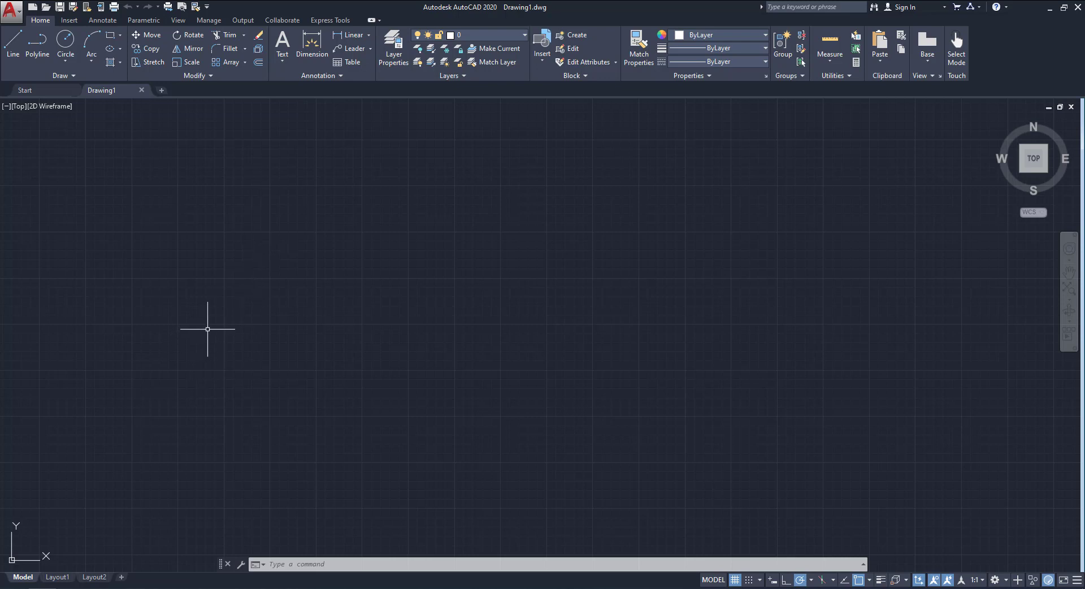
pyautogui.moveTo(136, 341)
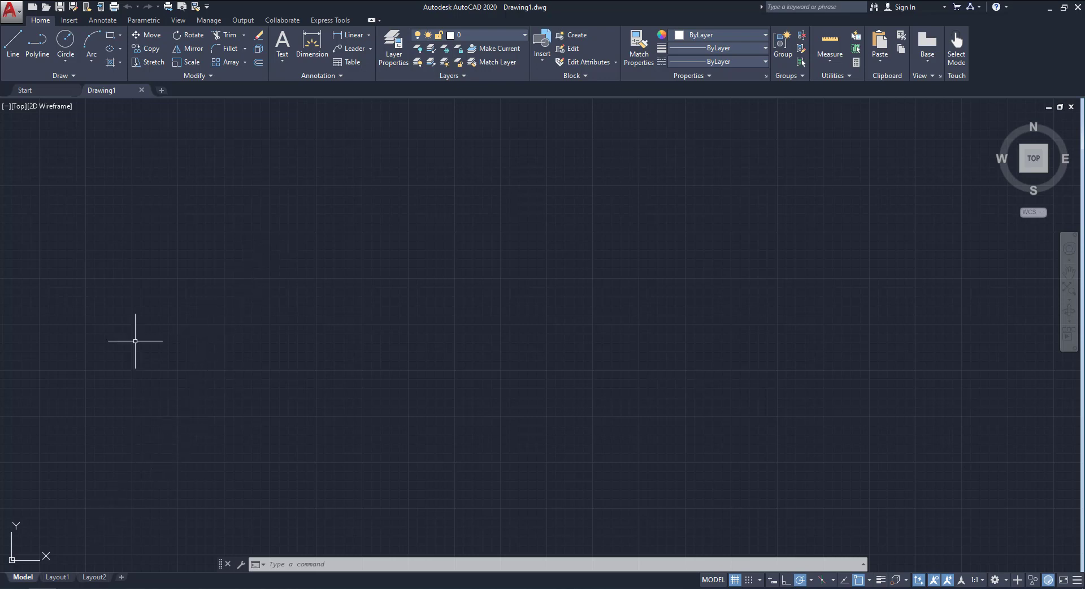
pyautogui.moveTo(324, 363)
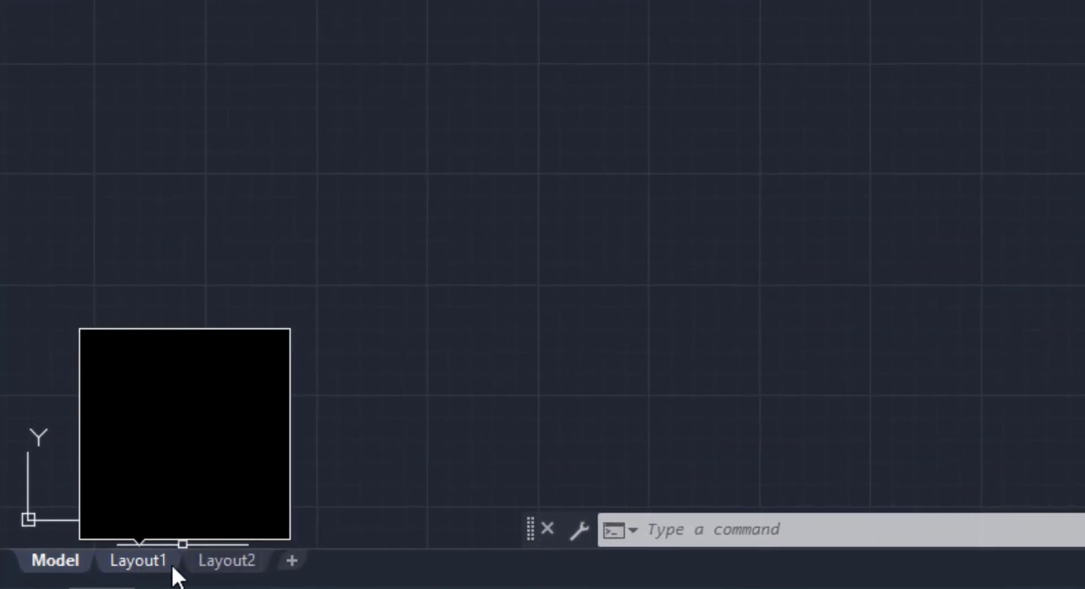
# Step: Switch to Layout1 and erase its default viewport, leaving a blank sheet
pyautogui.click(138, 559)
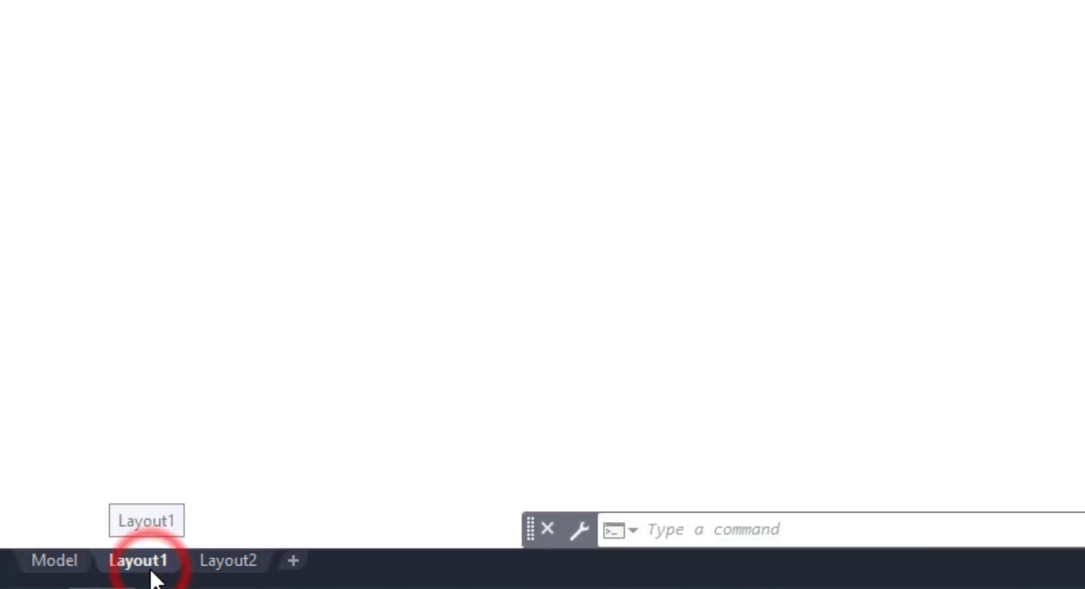
pyautogui.click(138, 560)
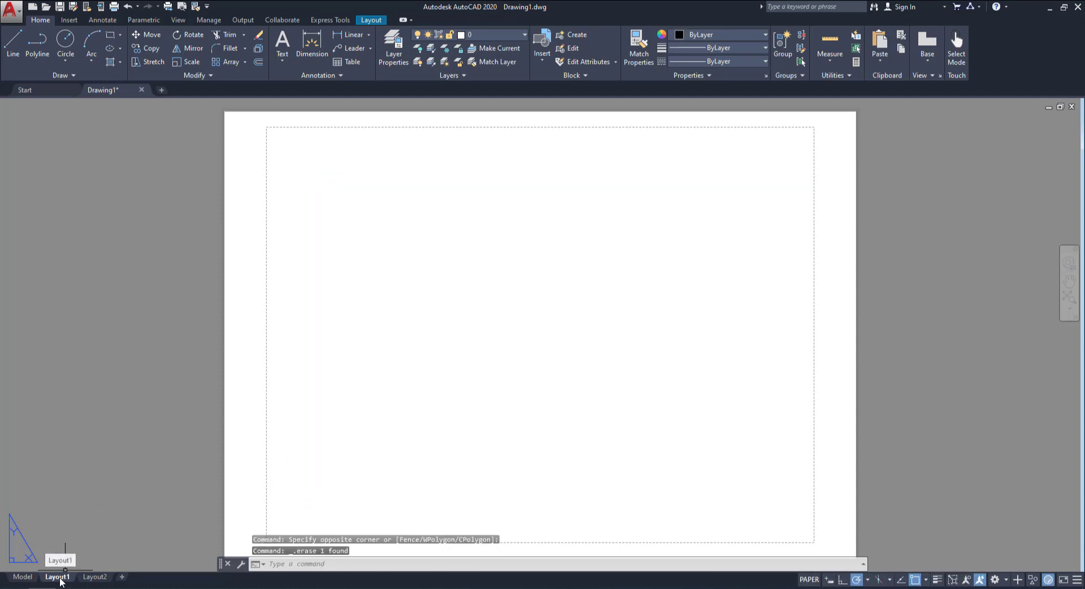
# Step: Bring up the Page Setup Manager from Layout1 and select the *Layout1* page setup
pyautogui.rightClick(58, 576)
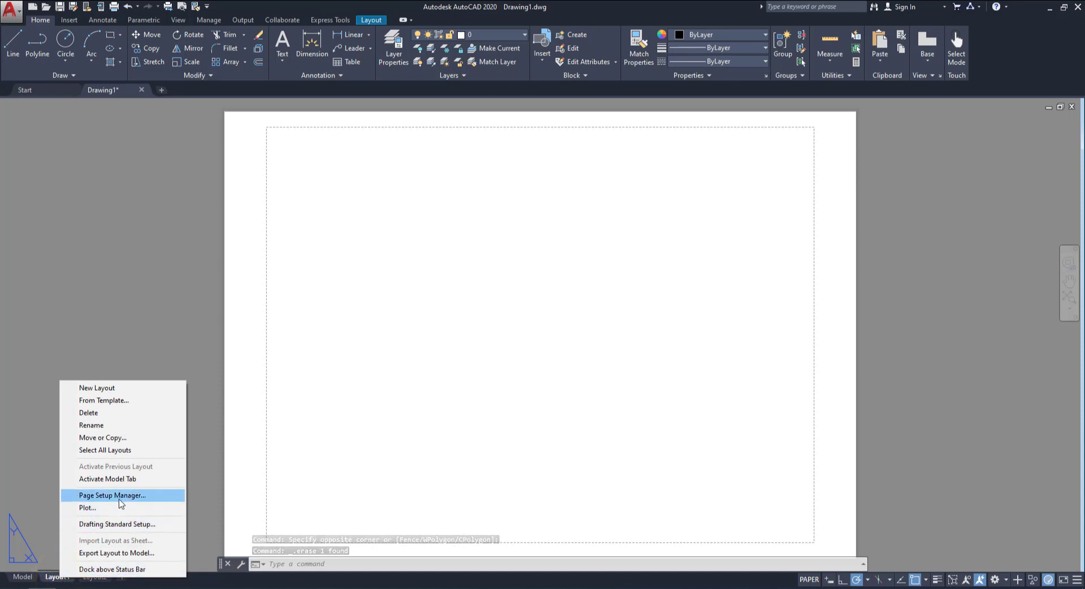
pyautogui.click(112, 495)
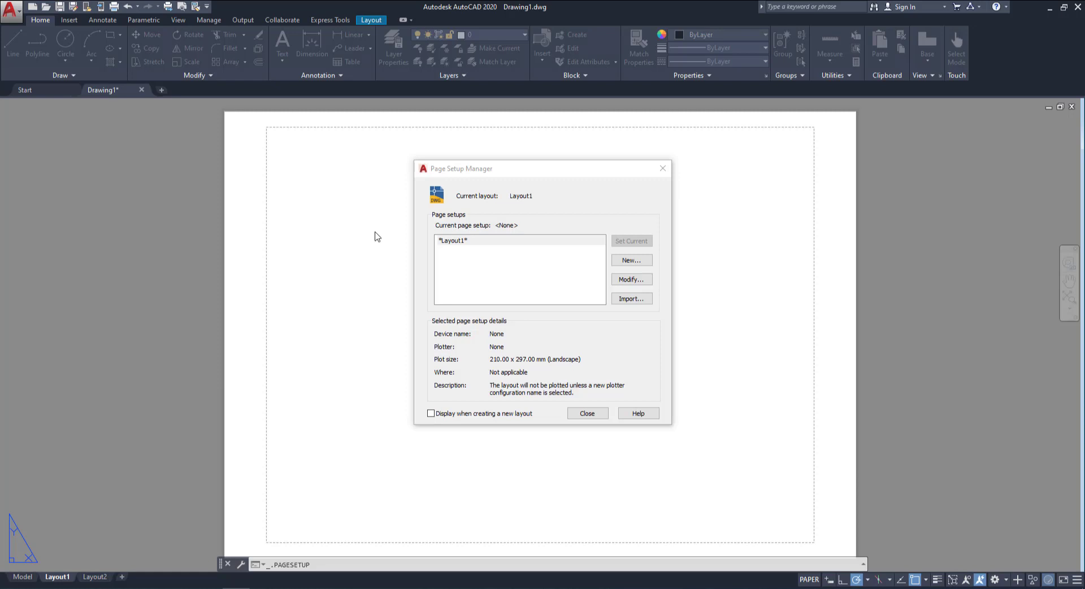
pyautogui.click(460, 240)
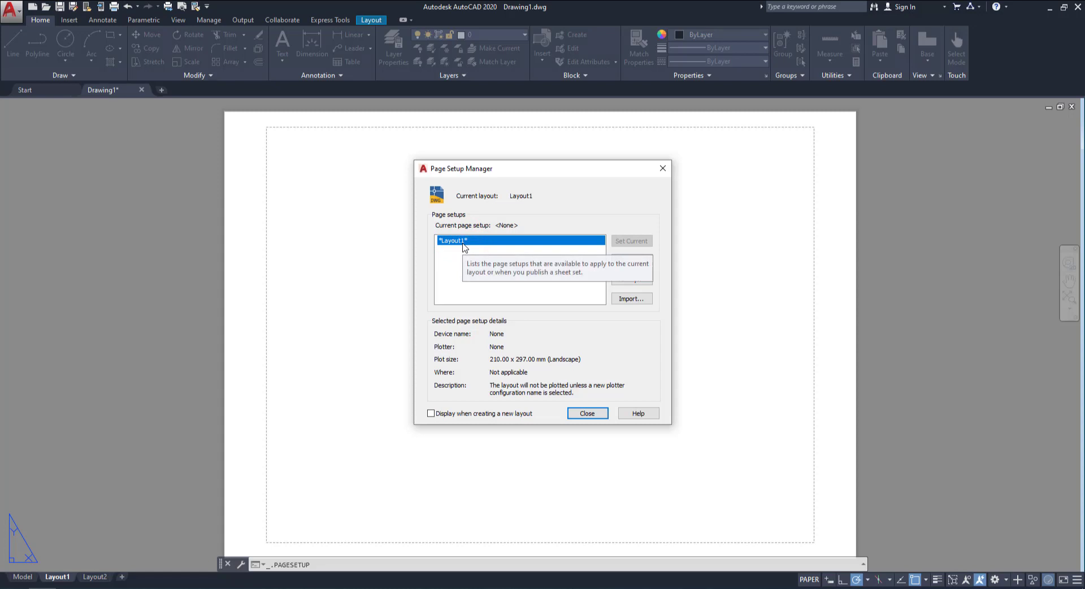
pyautogui.moveTo(630, 279)
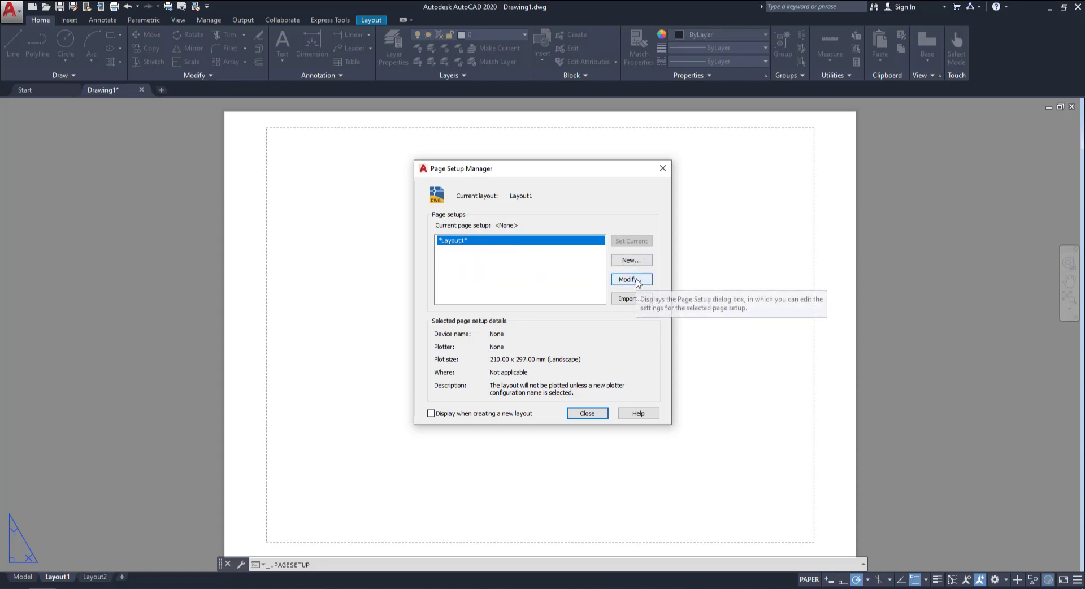
# Step: Modify the page setup to print to Microsoft Print to PDF on A3 paper
pyautogui.click(631, 279)
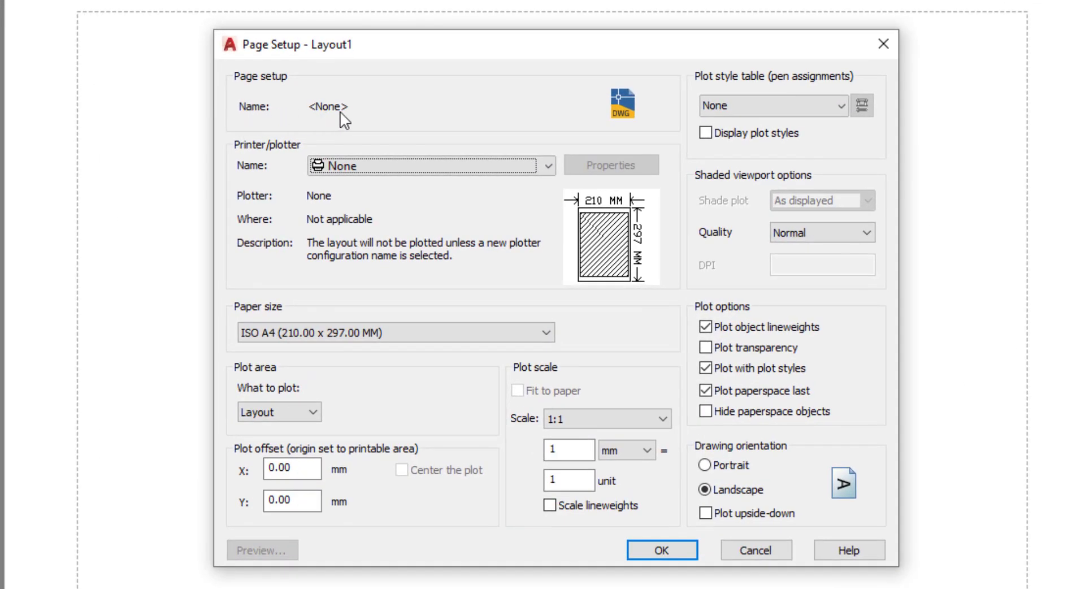
pyautogui.moveTo(309, 243)
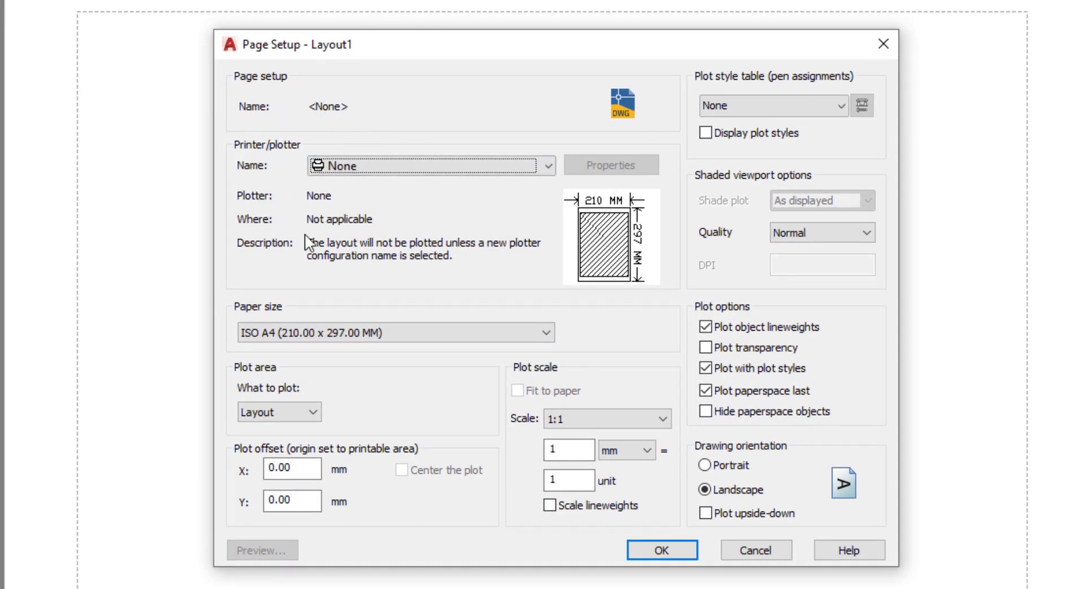
pyautogui.click(547, 166)
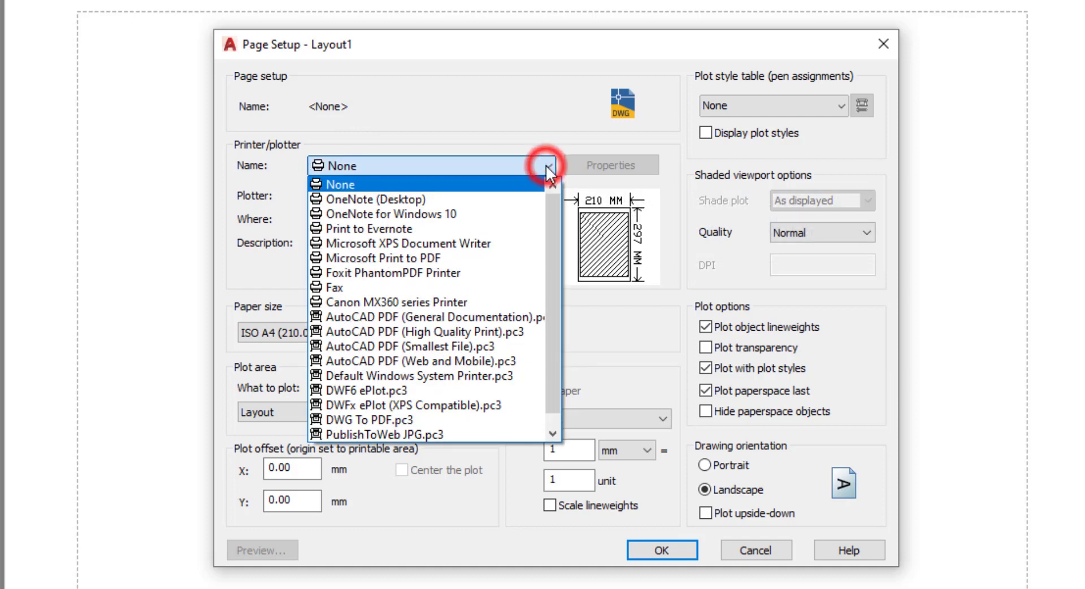
pyautogui.moveTo(508, 210)
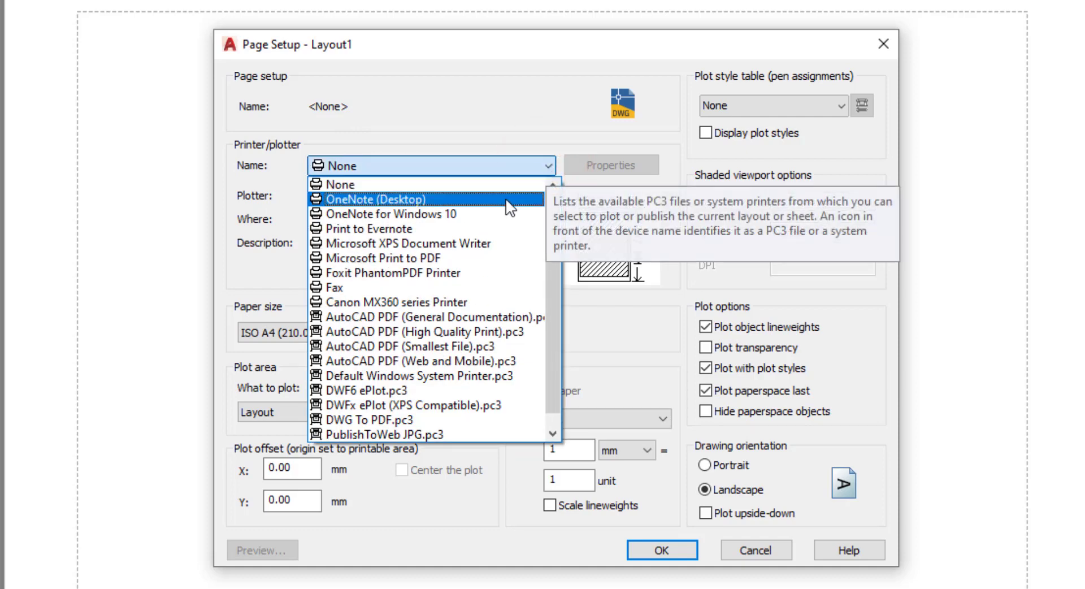
pyautogui.moveTo(401, 257)
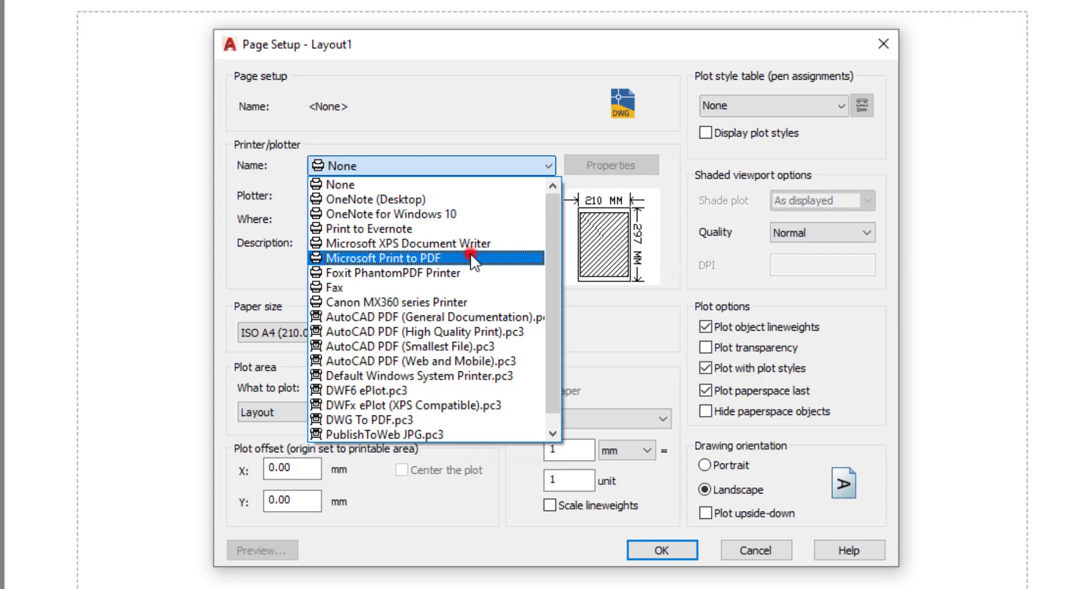
pyautogui.click(380, 258)
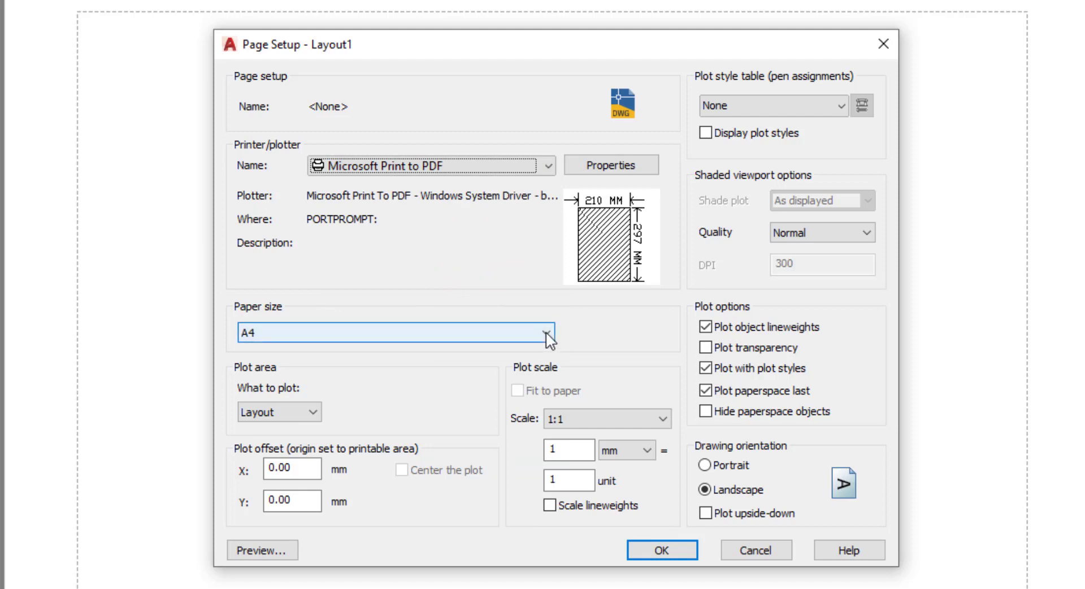
pyautogui.click(550, 332)
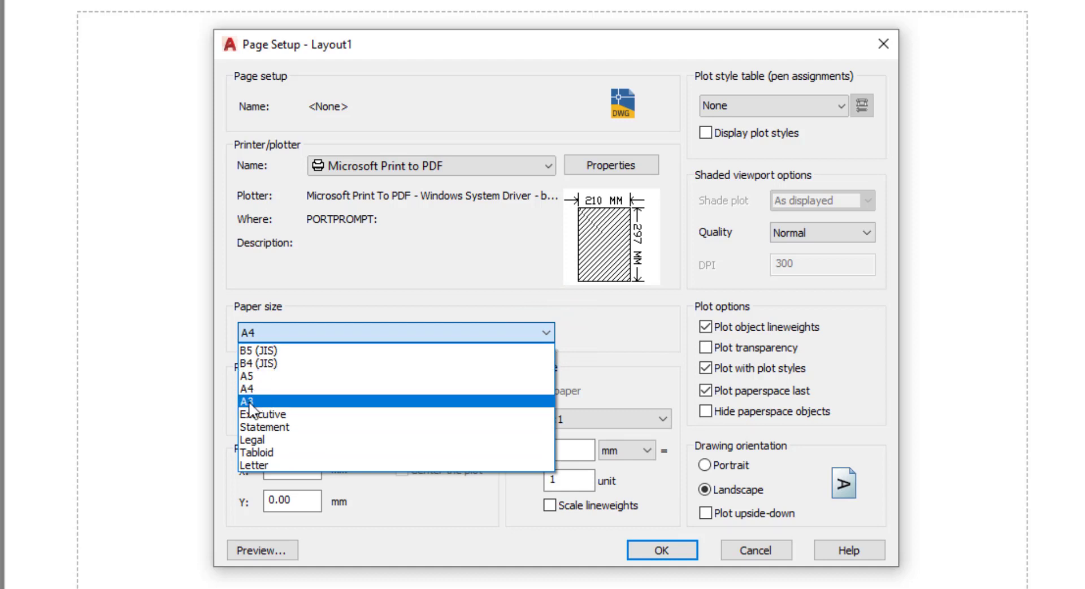
pyautogui.click(249, 400)
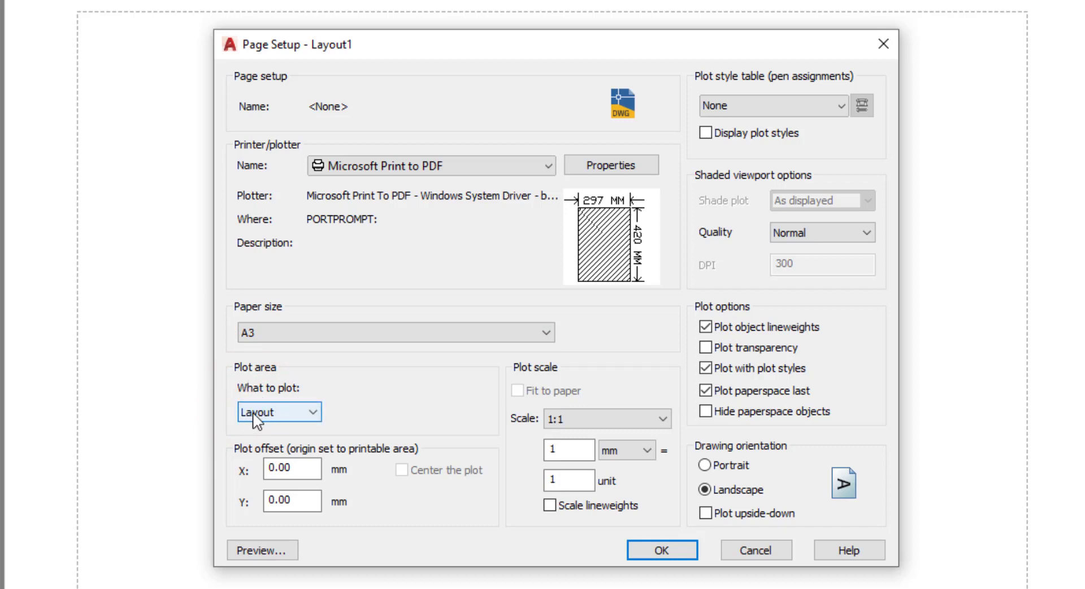
pyautogui.click(279, 412)
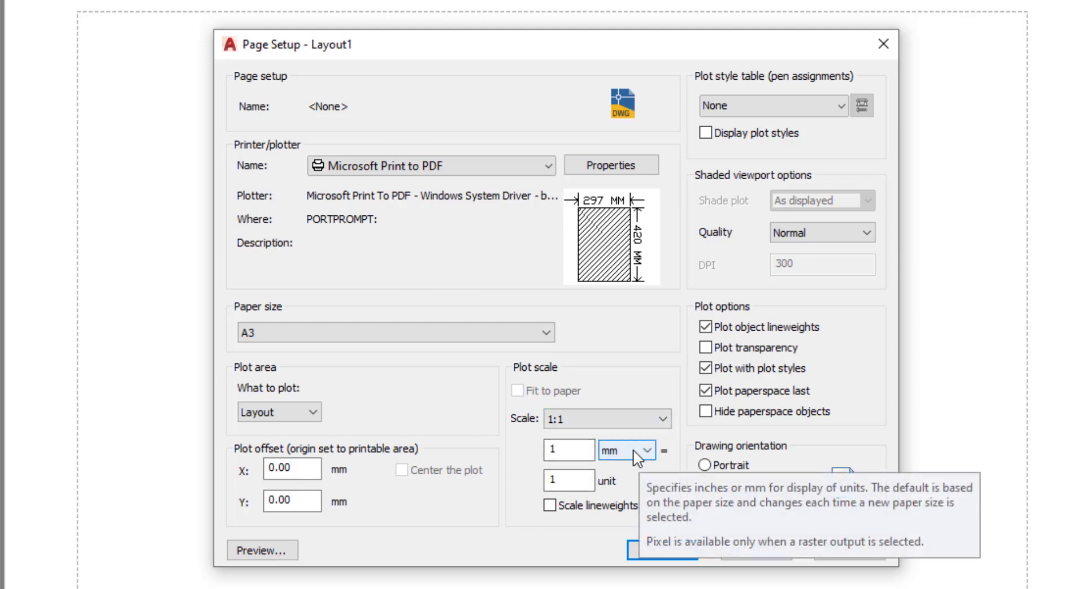
pyautogui.moveTo(634, 457)
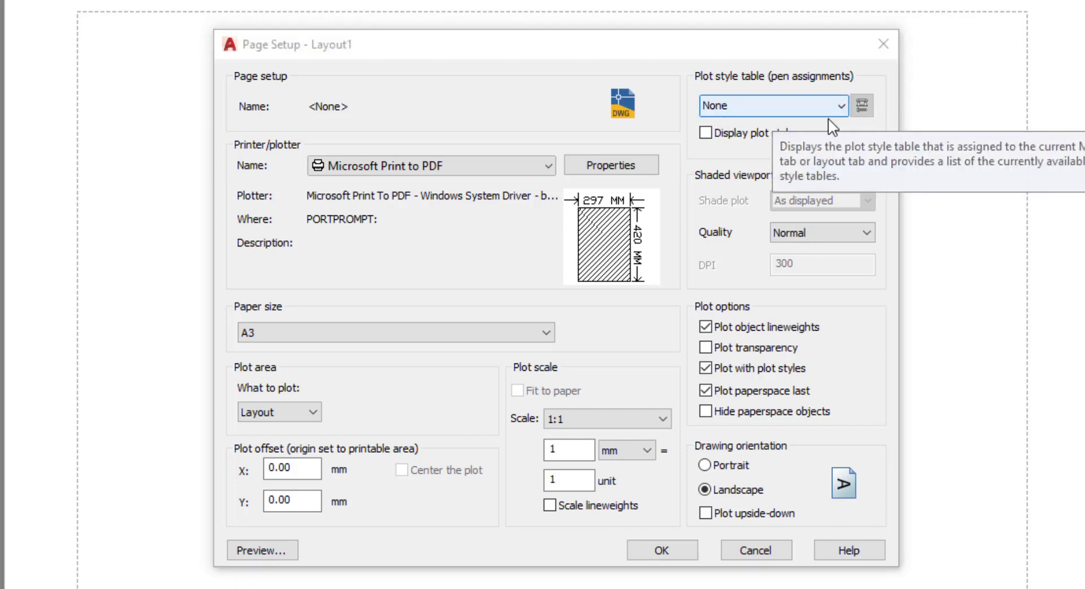
# Step: Set monochrome.ctb plot styles, Normal shaded quality and Landscape orientation, then accept the page setup
pyautogui.click(772, 105)
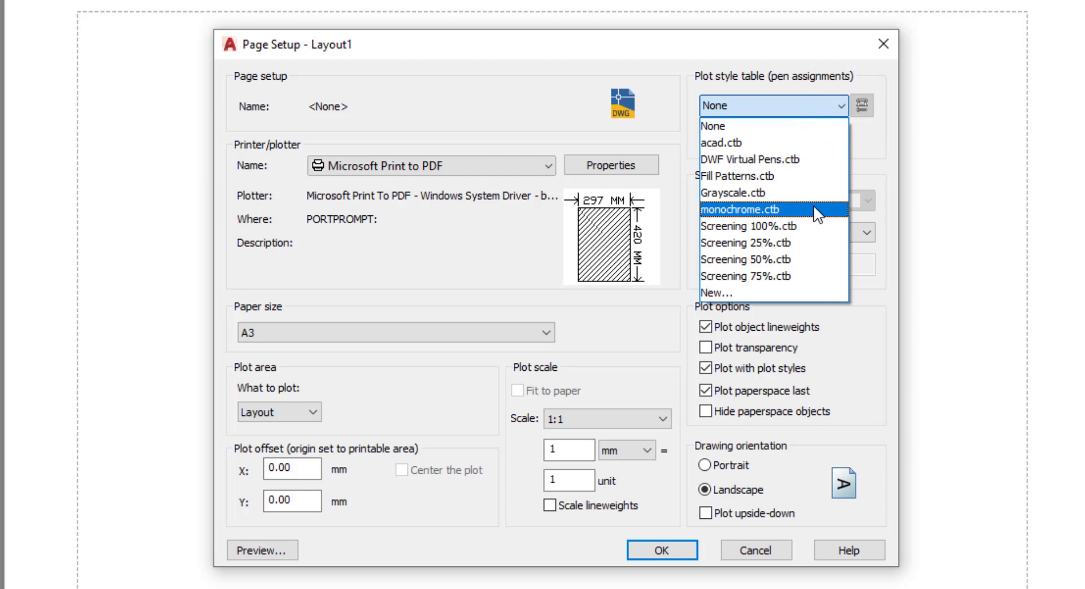
pyautogui.click(751, 209)
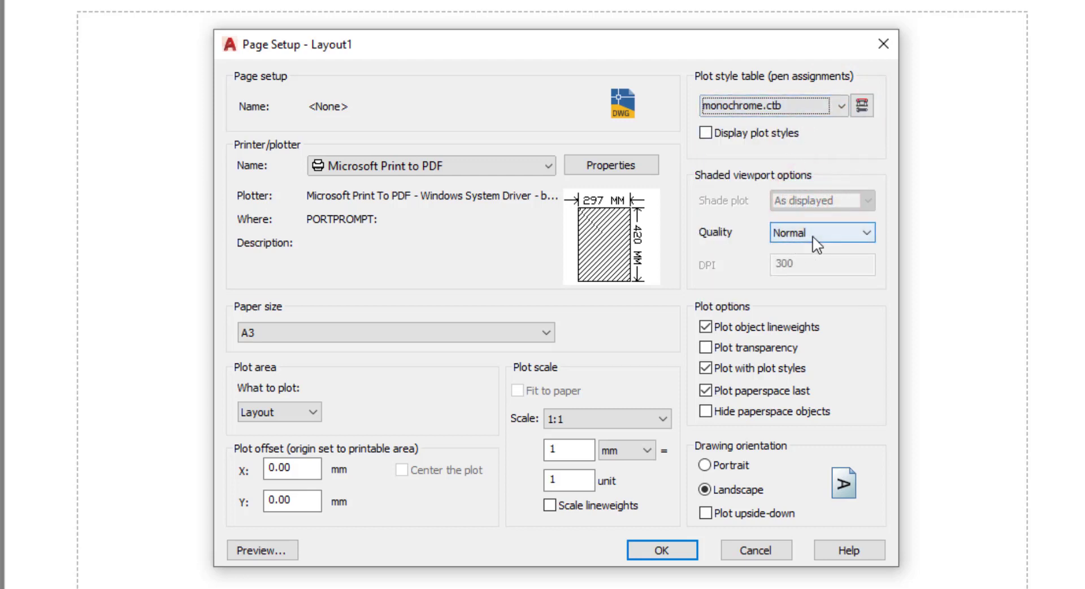
pyautogui.click(822, 231)
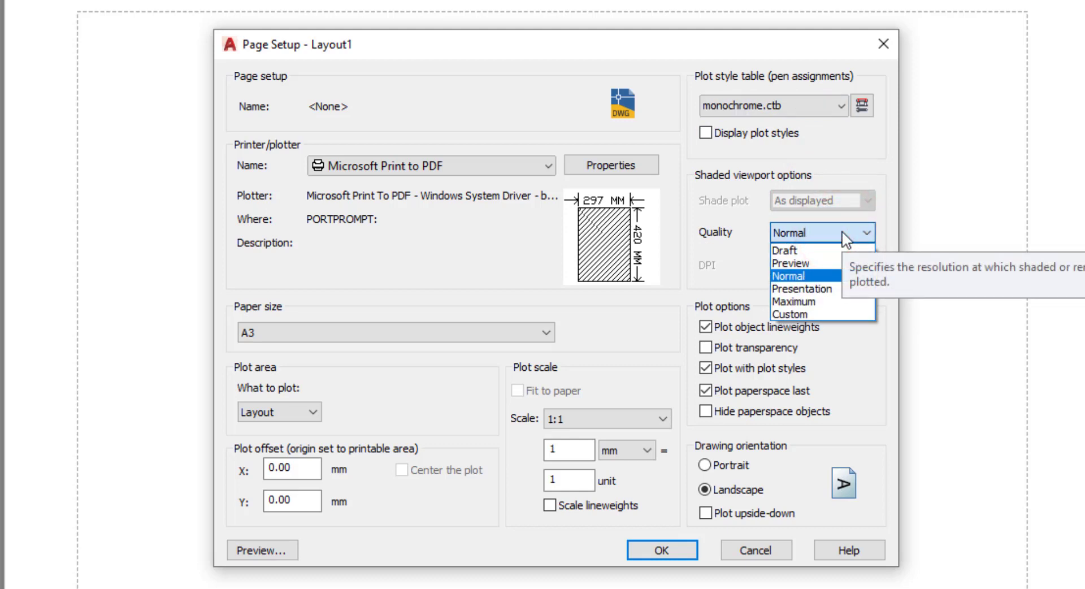
pyautogui.moveTo(796, 284)
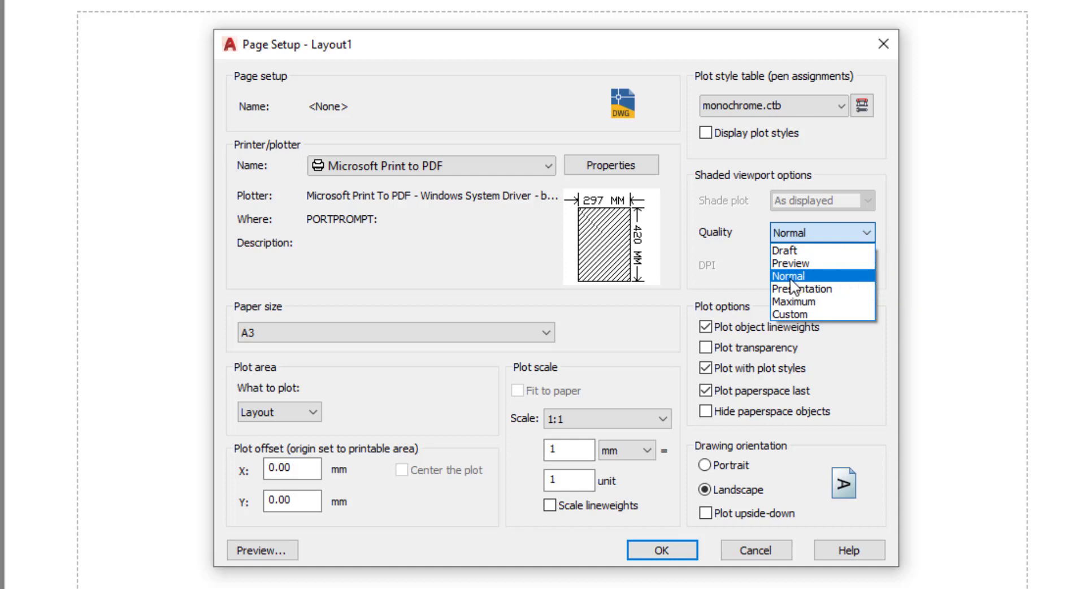
pyautogui.click(790, 276)
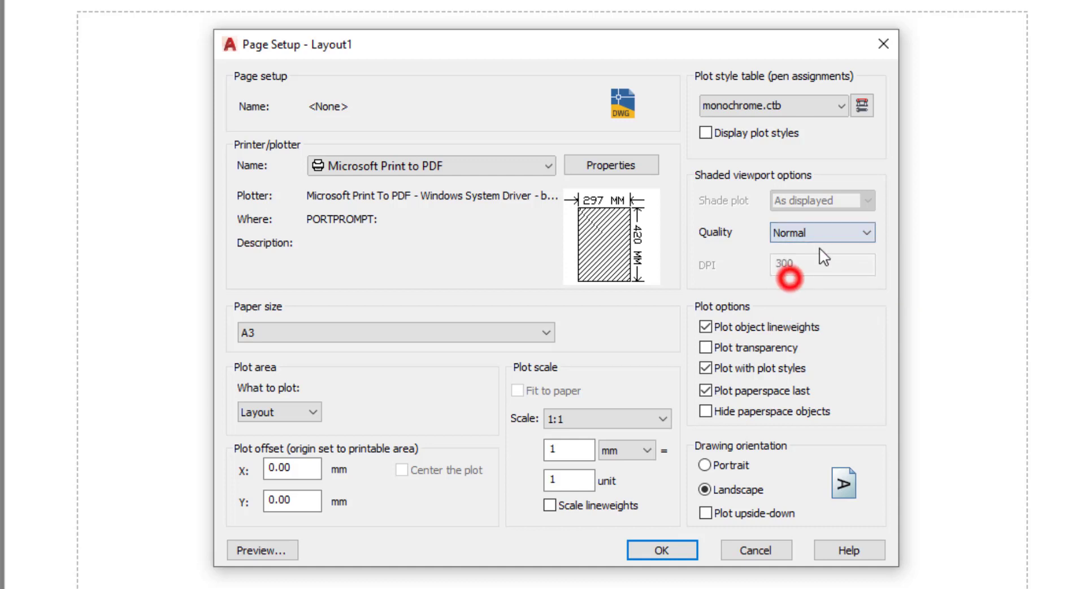
pyautogui.click(822, 232)
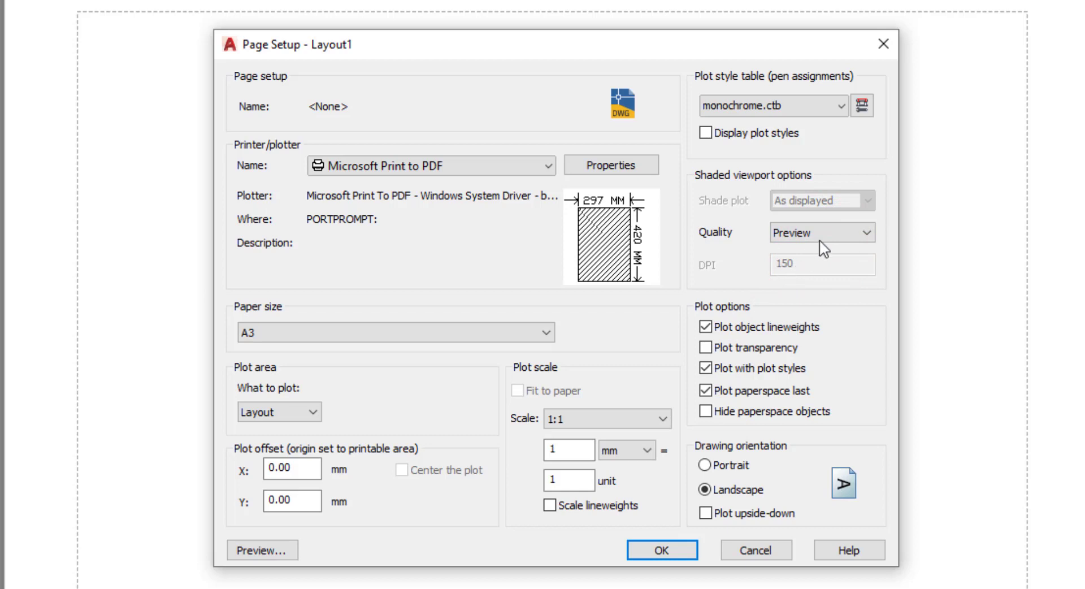
pyautogui.click(822, 233)
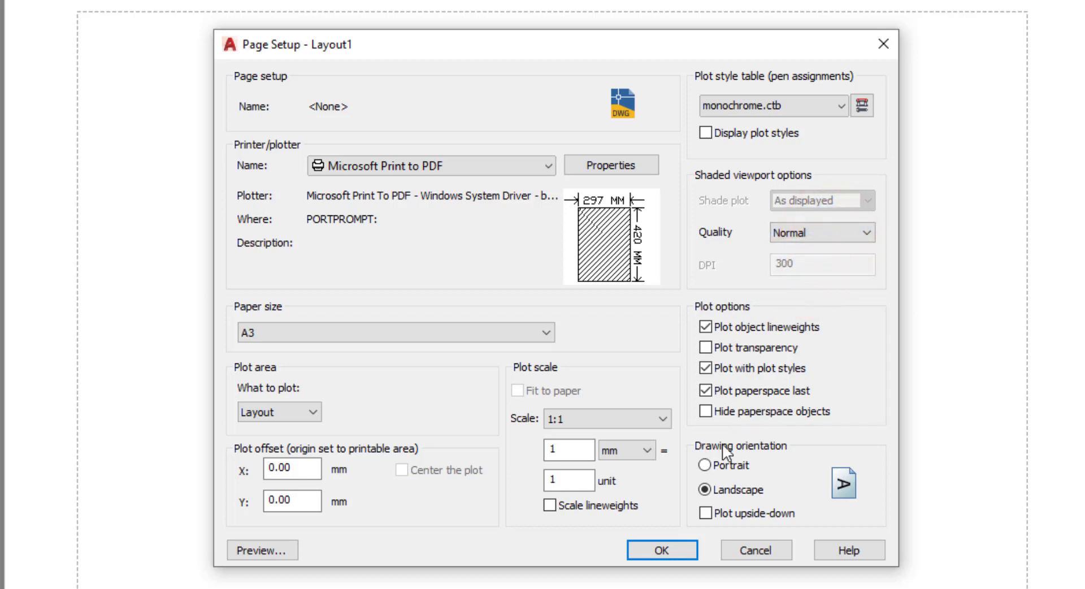
pyautogui.moveTo(698, 477)
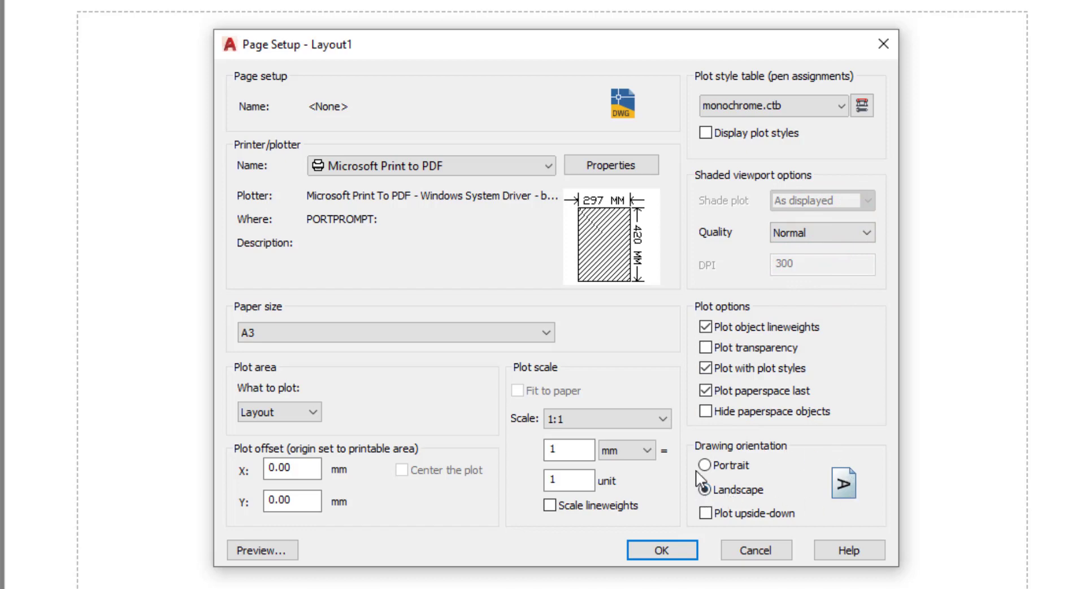
pyautogui.click(706, 489)
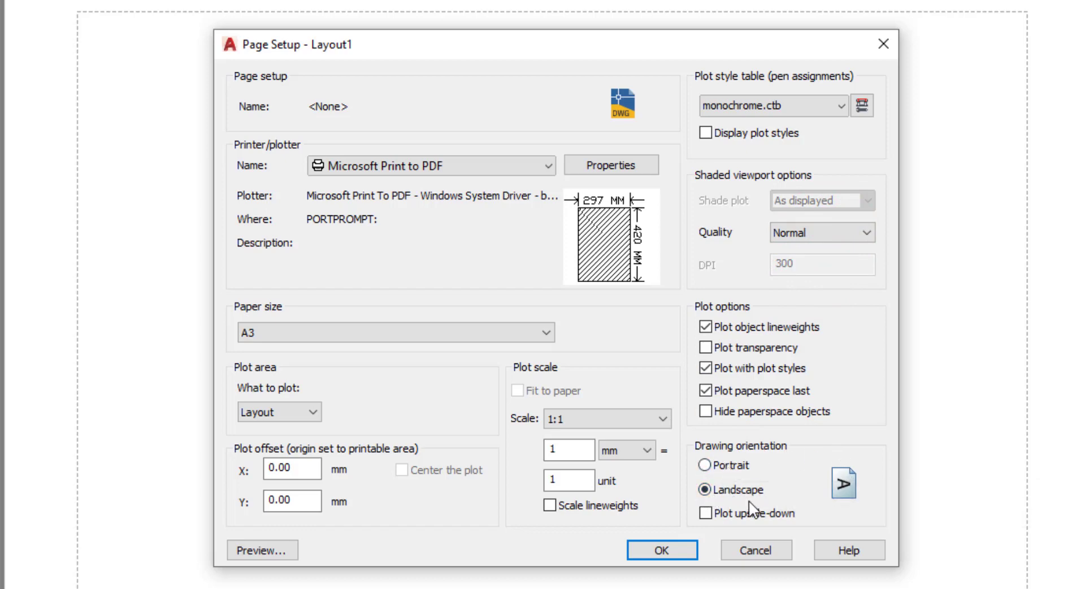
pyautogui.click(661, 550)
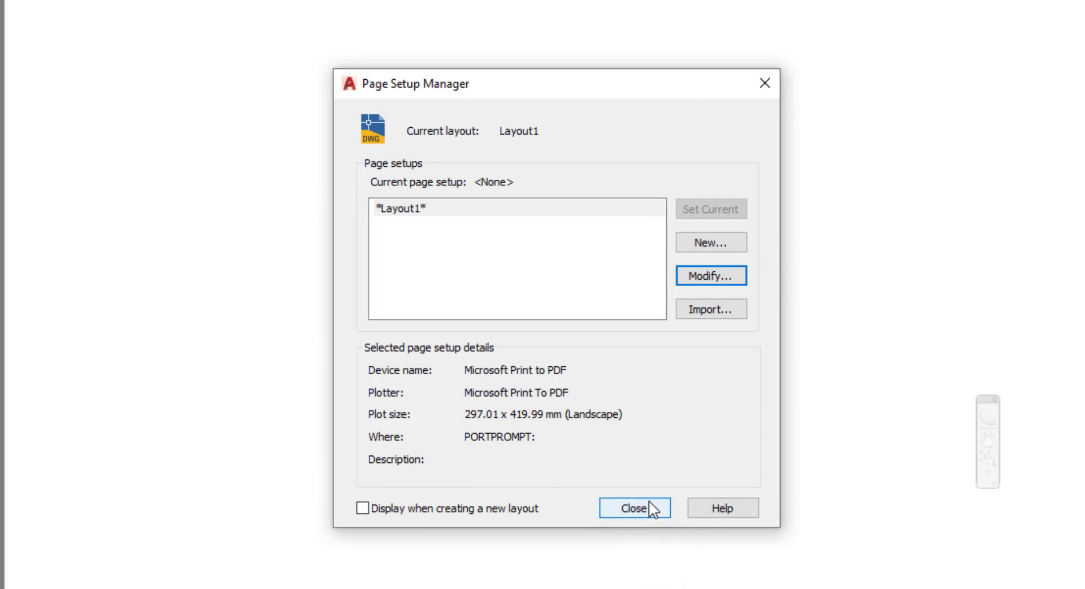
# Step: Close the Page Setup Manager to return to the blank landscape Layout1 sheet
pyautogui.click(633, 507)
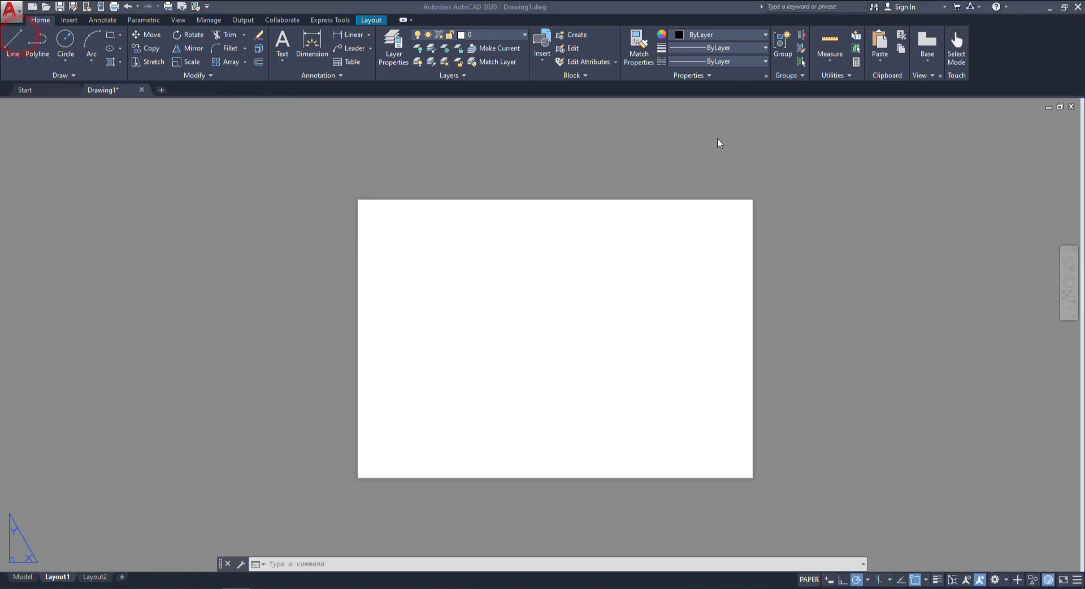
pyautogui.moveTo(205, 183)
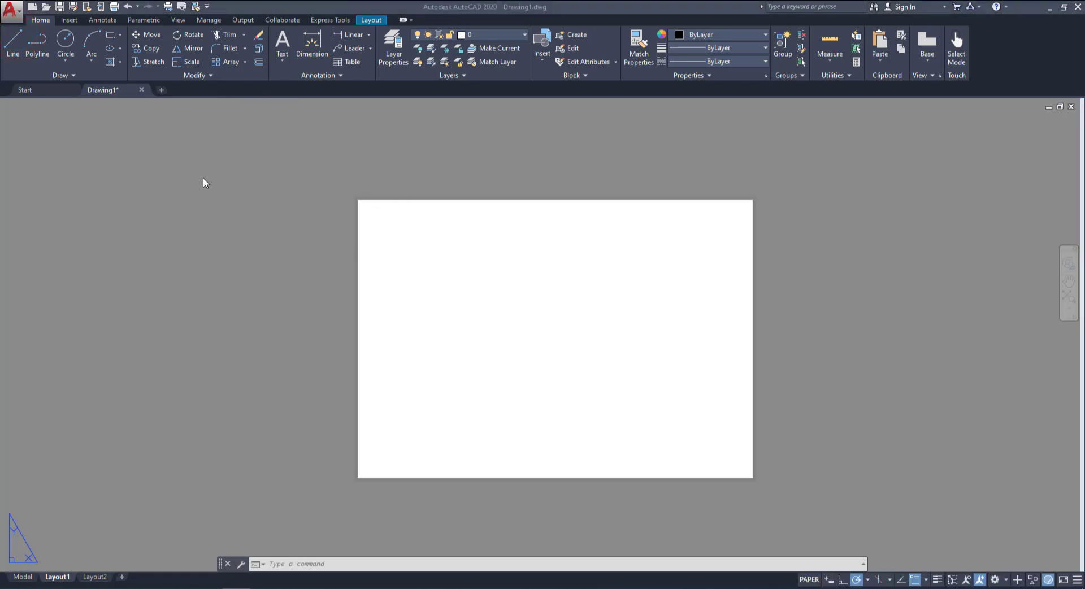
pyautogui.moveTo(199, 133)
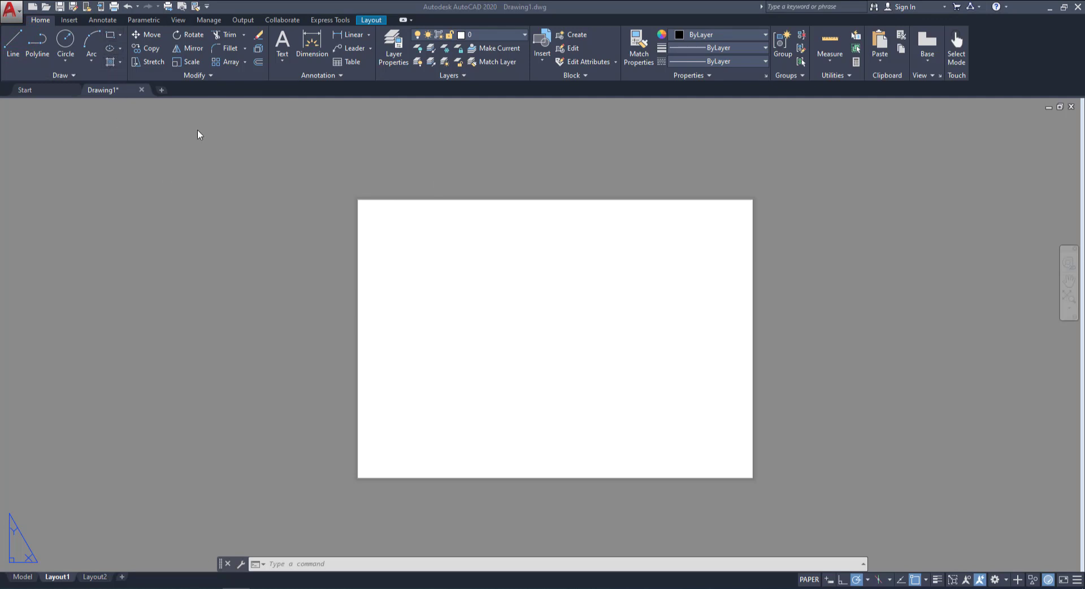
pyautogui.moveTo(336, 337)
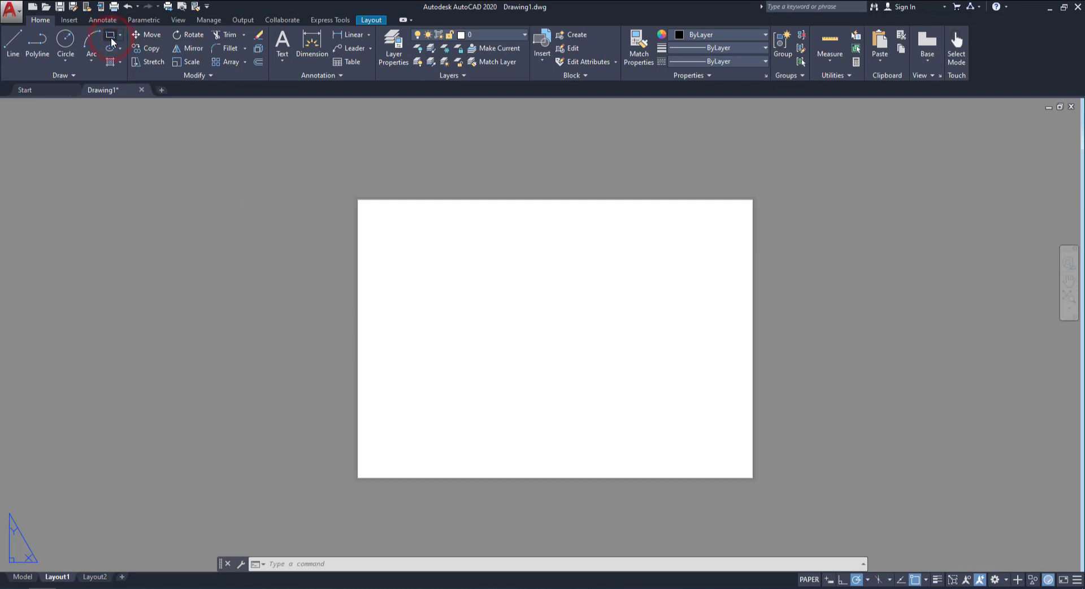
# Step: Draw a rectangle from 0,0 to 420,297 covering the whole A3 sheet
pyautogui.click(110, 35)
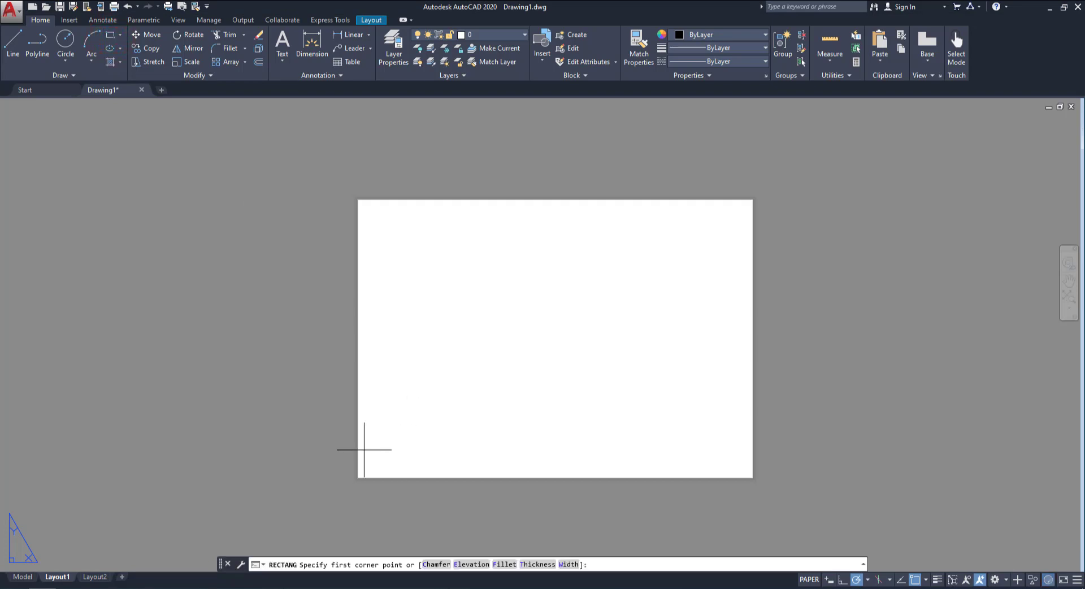
pyautogui.write('0,0')
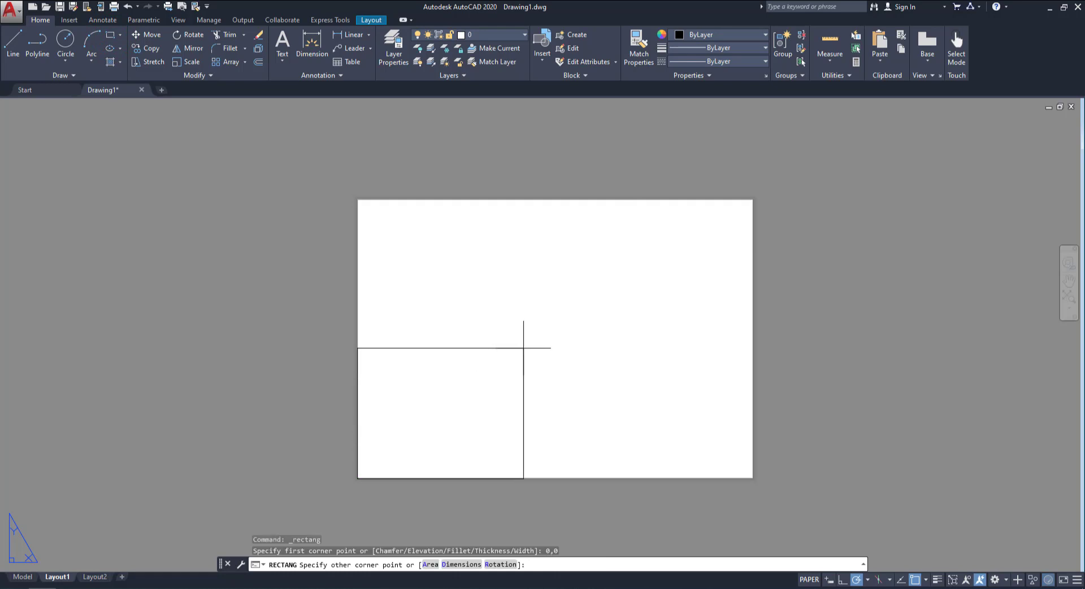
pyautogui.press('f8')
pyautogui.write('@')
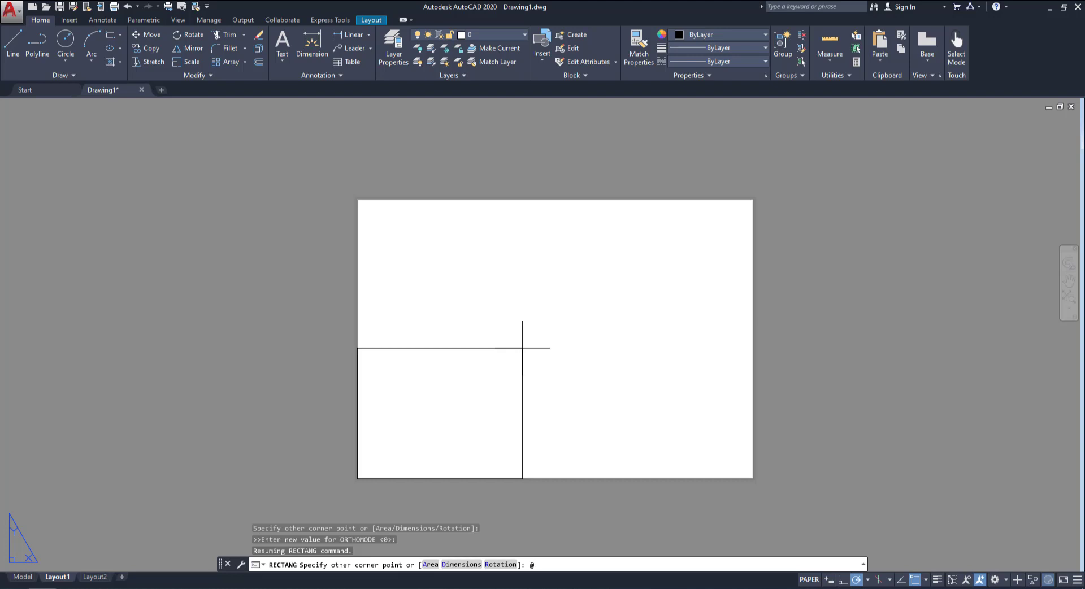
pyautogui.write('420')
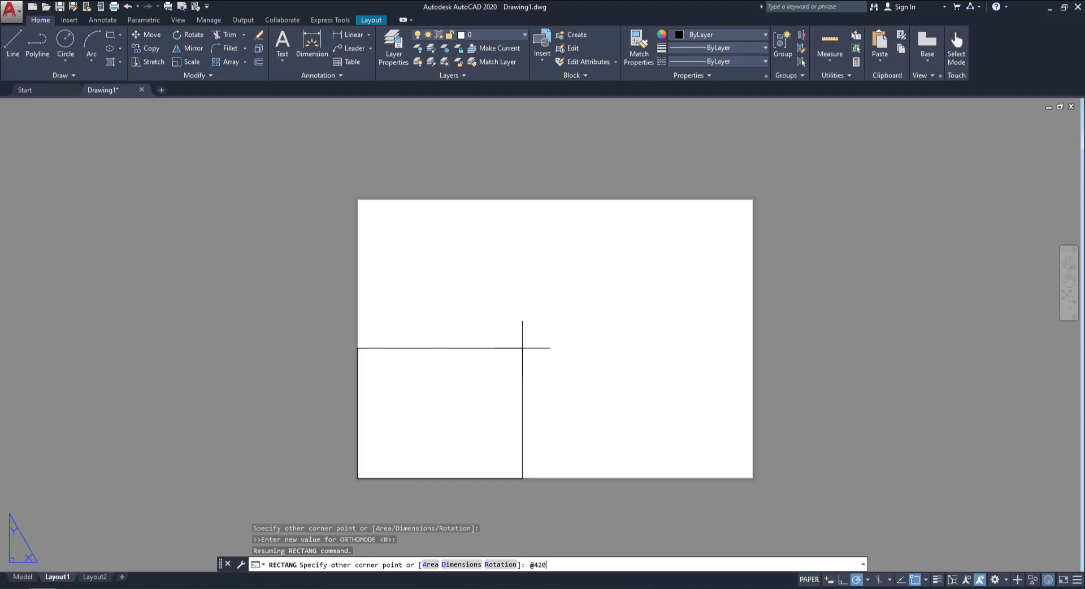
pyautogui.write(',297')
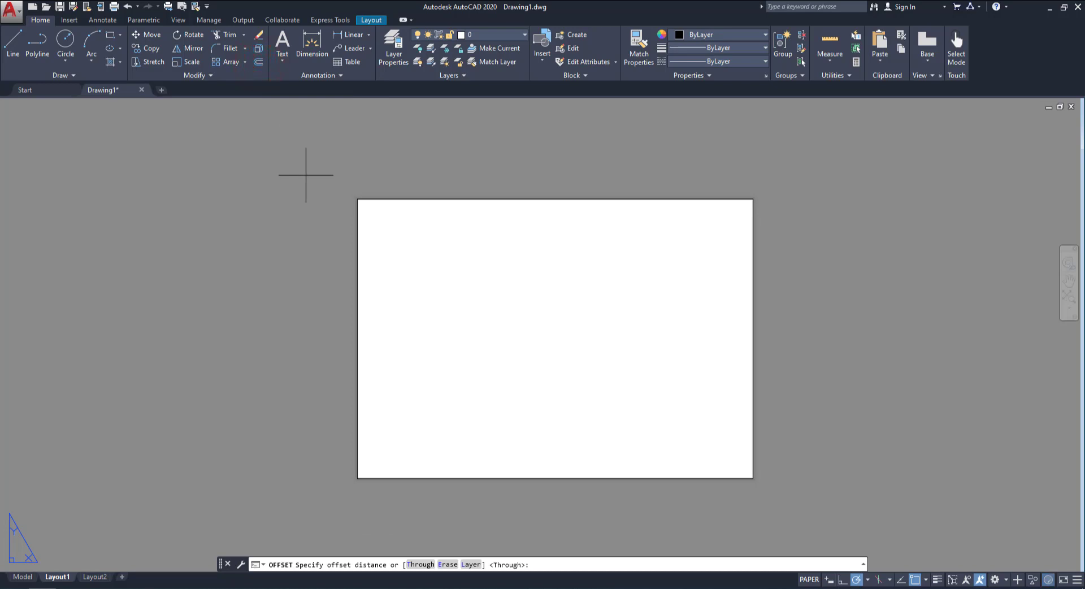
# Step: Offset the sheet rectangle 5 units inward to create an inner border
pyautogui.write('5')
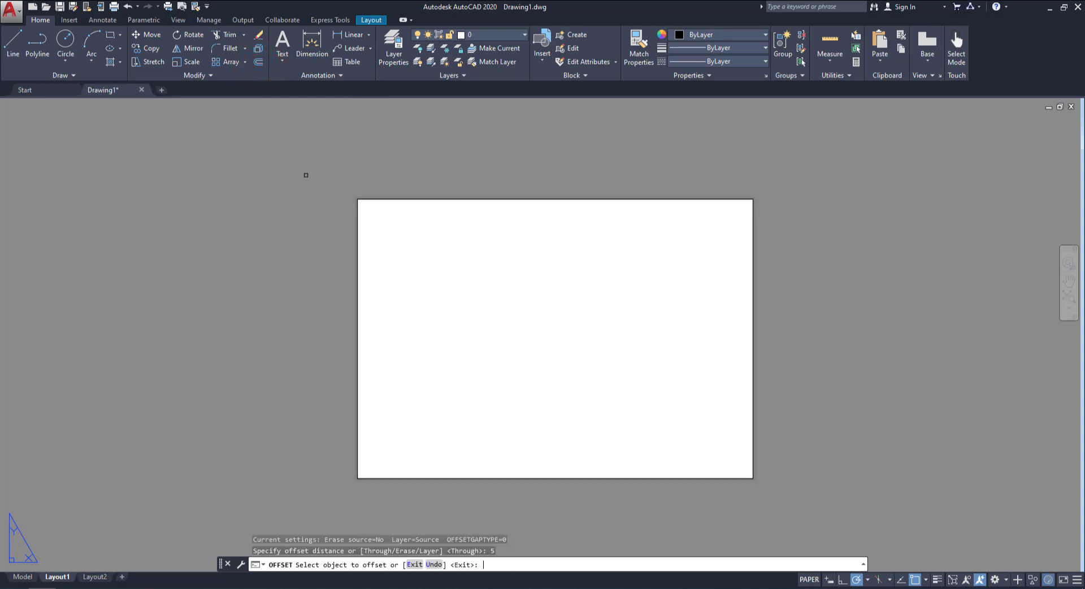
pyautogui.click(404, 202)
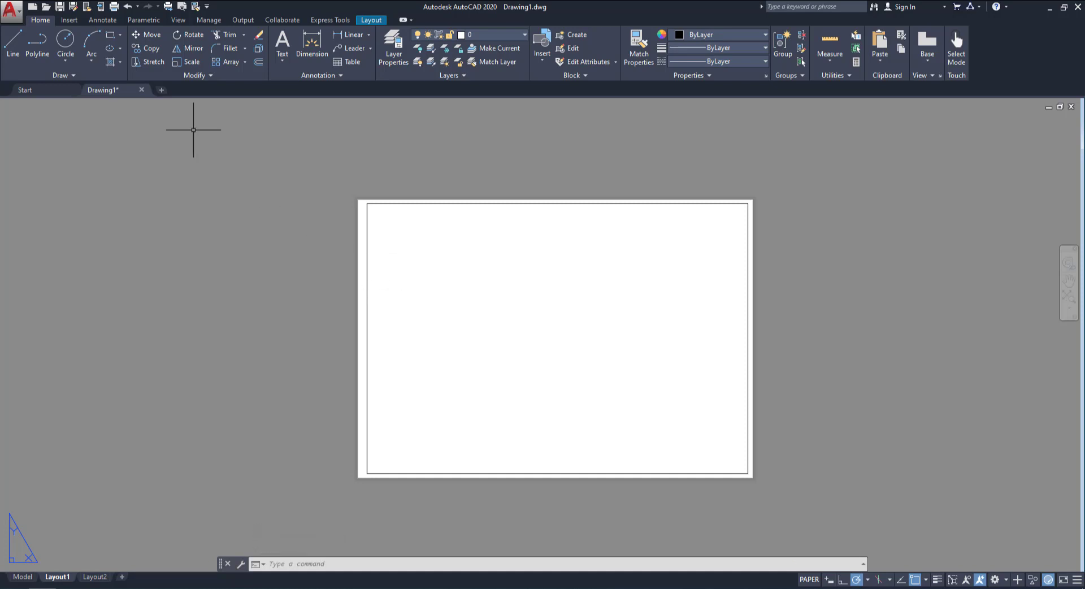
pyautogui.moveTo(400, 417)
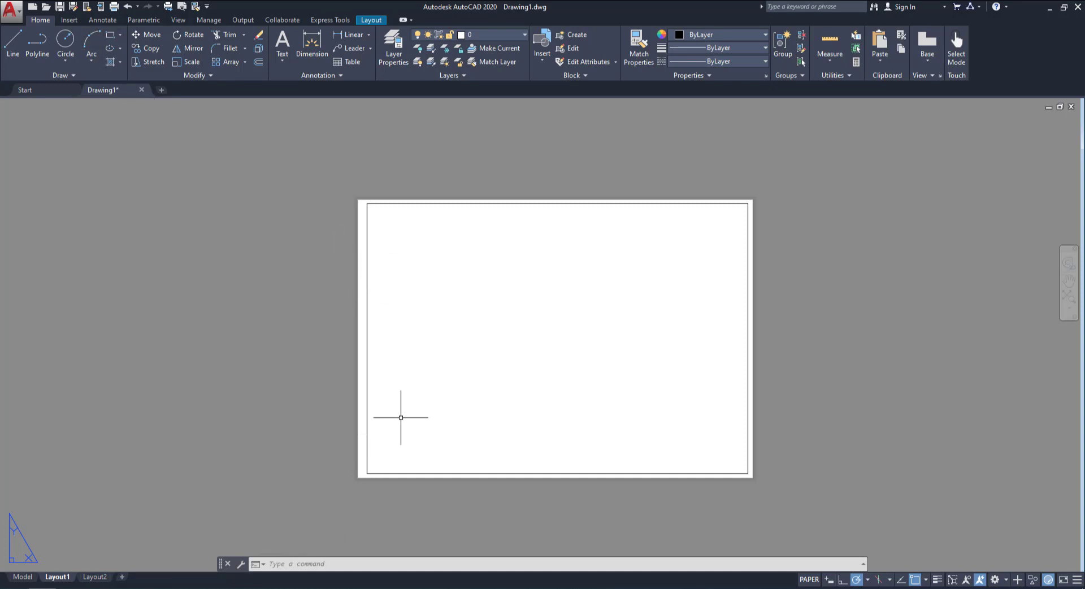
pyautogui.moveTo(383, 420)
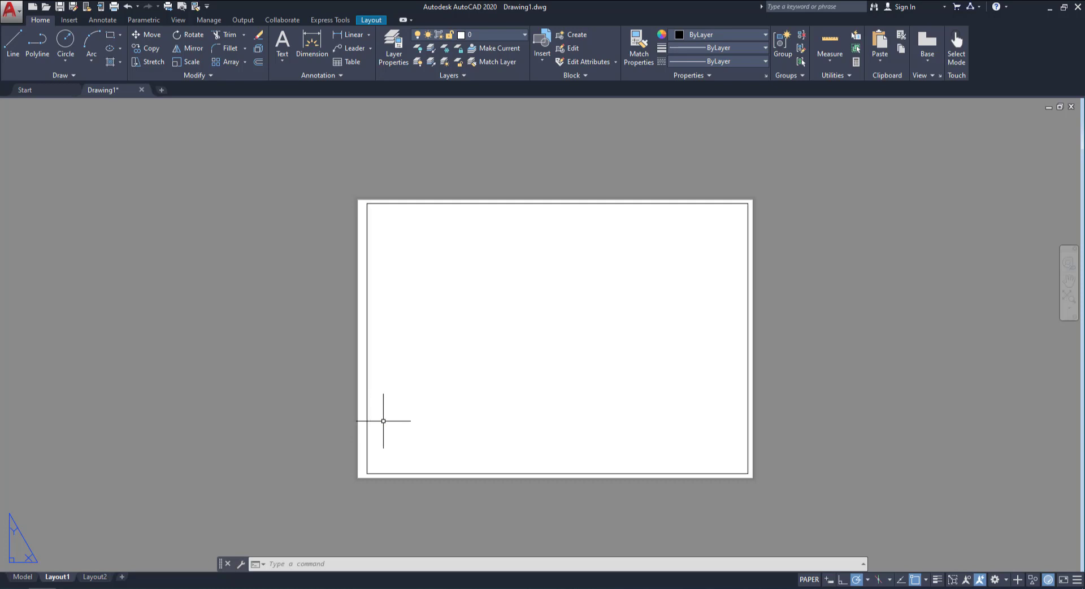
# Step: Give the inner border rectangle a global width of 1 via its Properties
pyautogui.rightClick(384, 421)
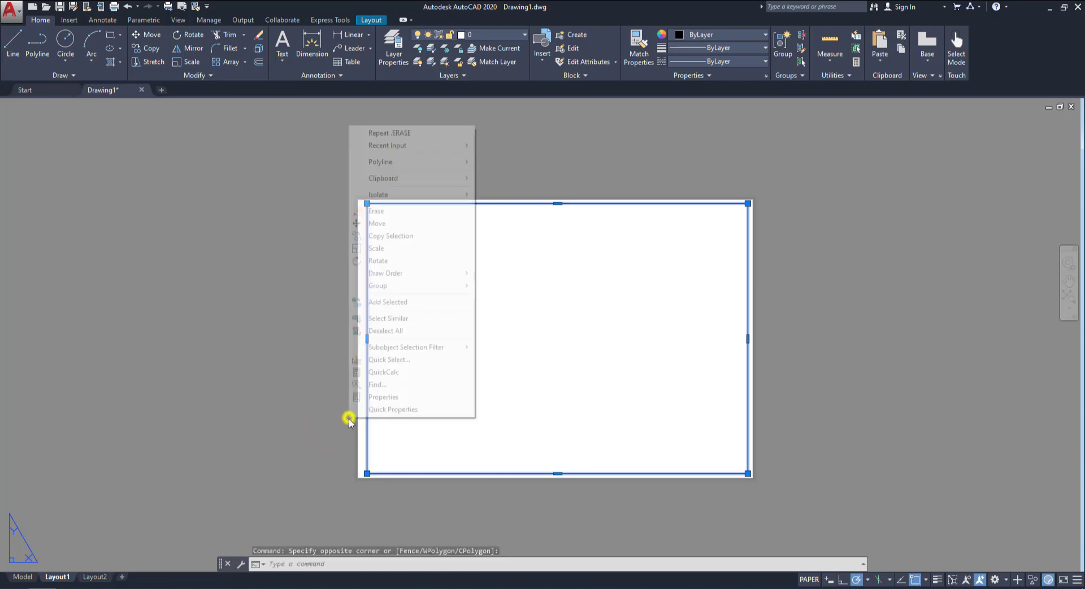
pyautogui.click(383, 397)
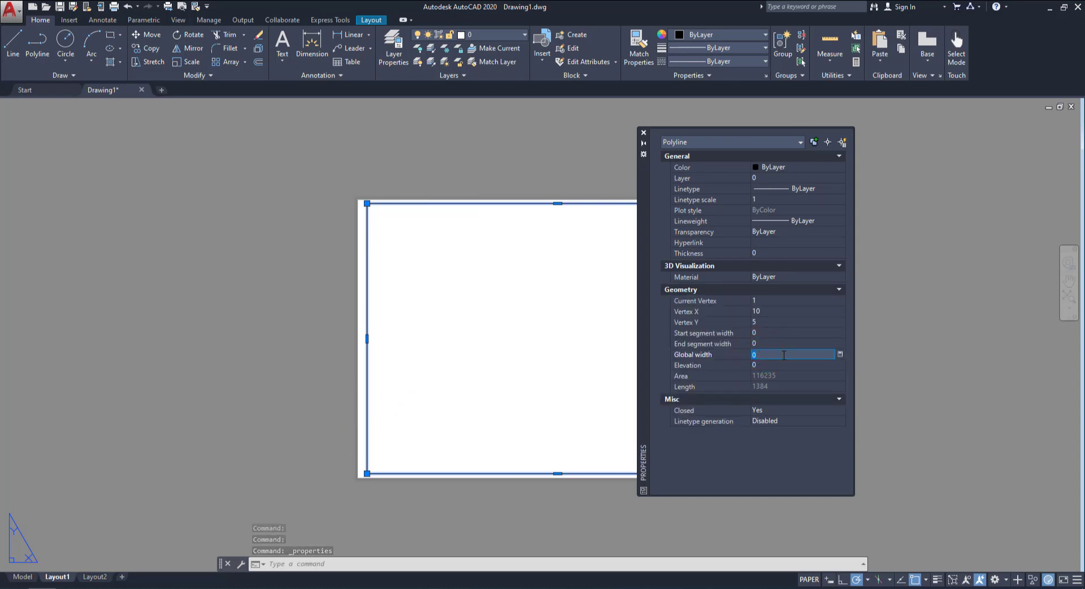
pyautogui.write('1')
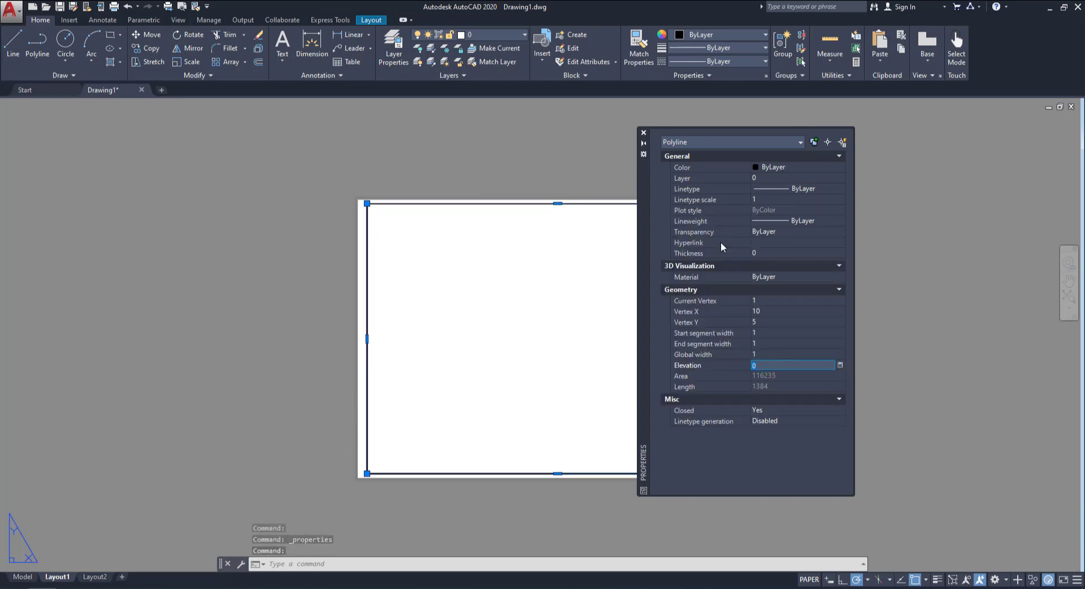
pyautogui.click(643, 132)
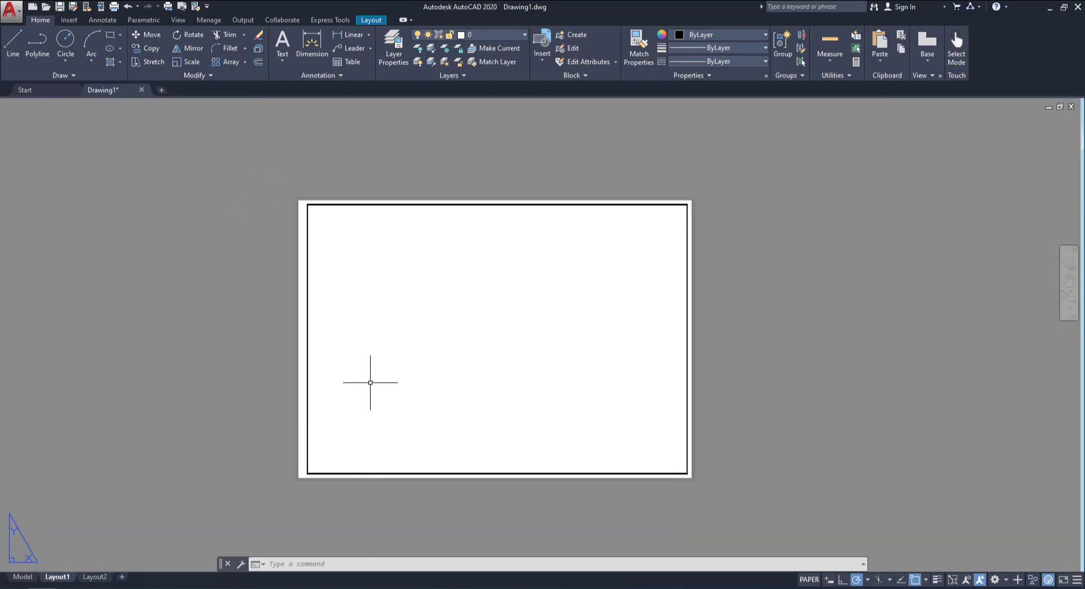
pyautogui.moveTo(391, 380)
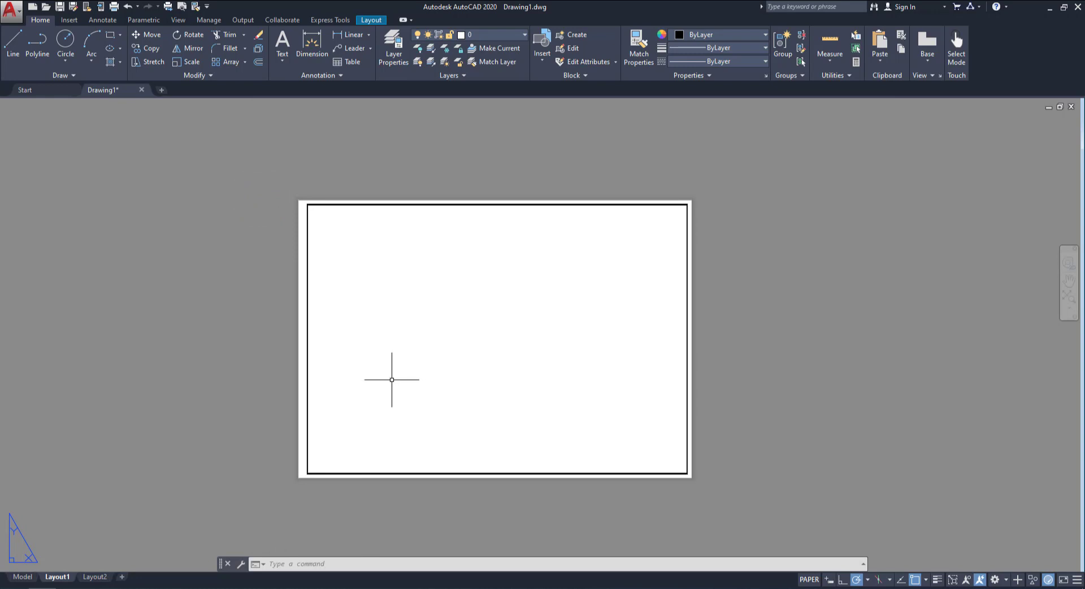
# Step: Cancel a stray Line command and run VPORTS to bring up the Viewports dialog
pyautogui.click(11, 44)
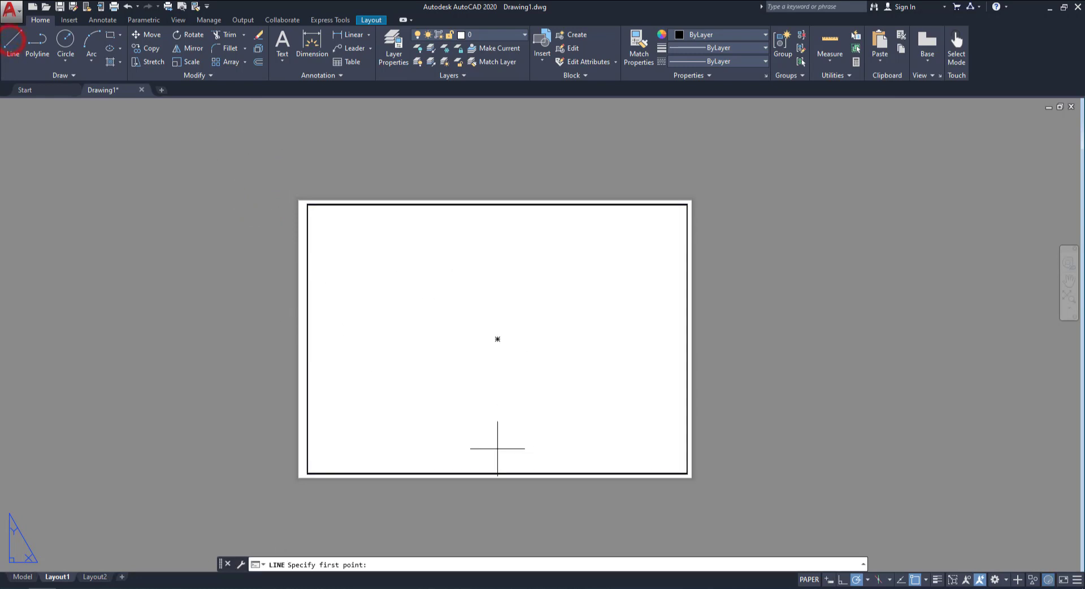
pyautogui.moveTo(532, 454)
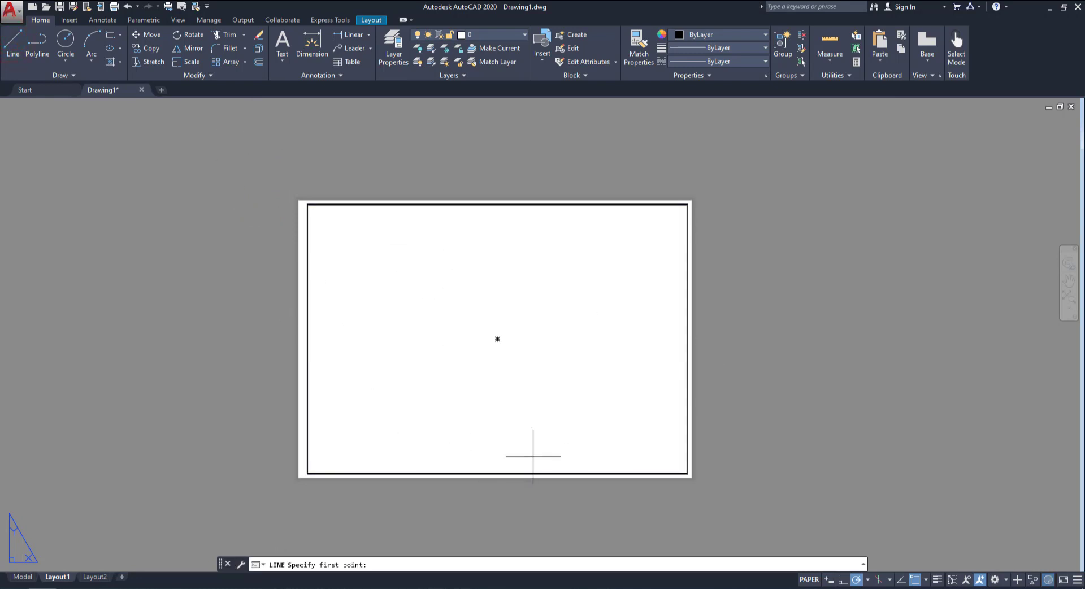
pyautogui.press('Escape')
pyautogui.write('v')
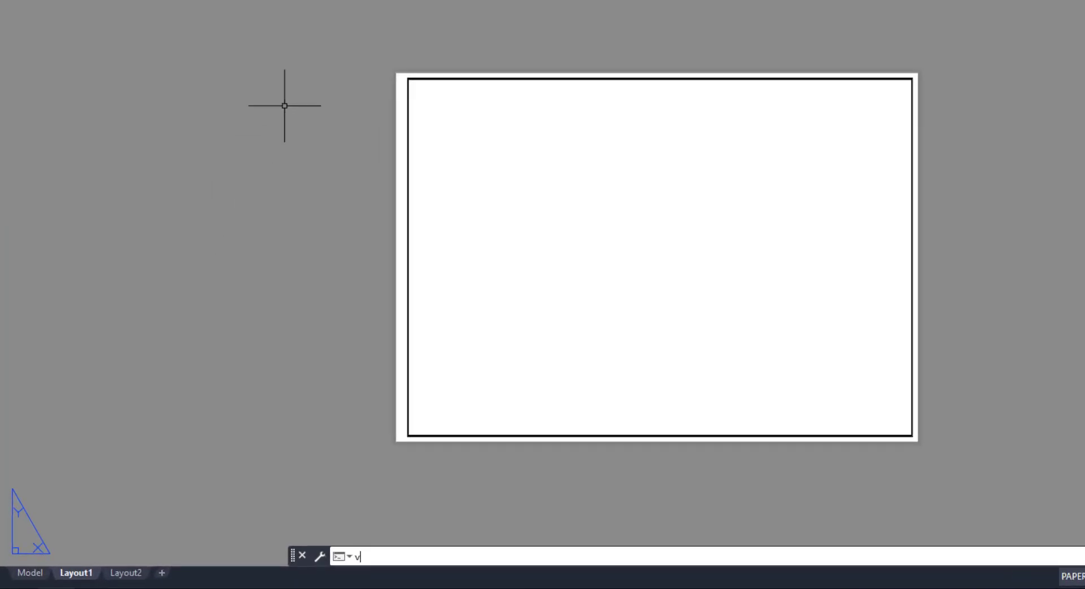
pyautogui.write('PORTS')
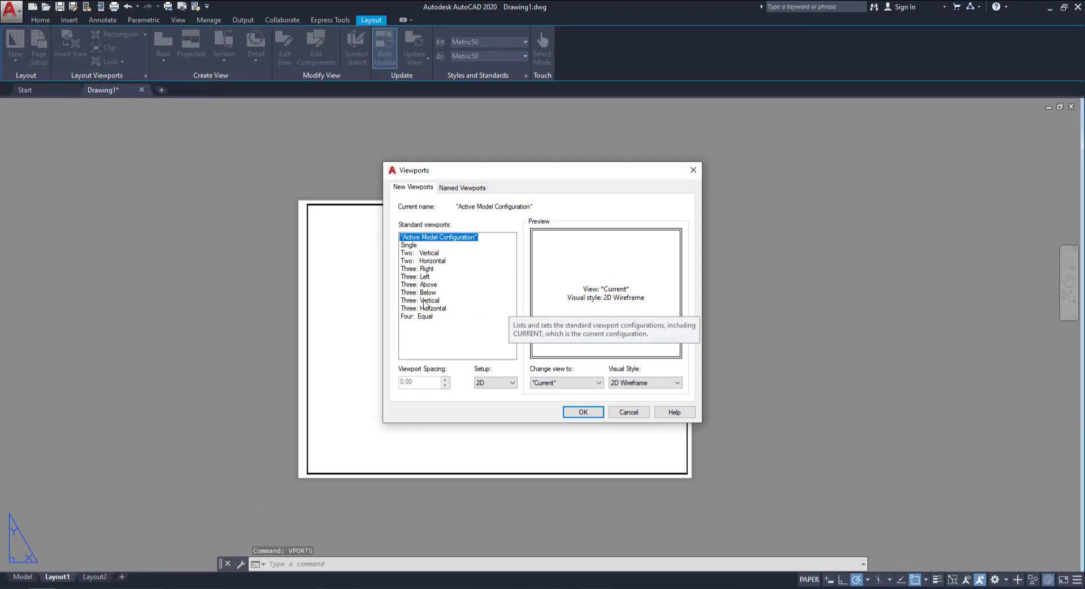
# Step: Choose the Four: Equal viewport arrangement with 2.5 spacing and accept it
pyautogui.click(408, 245)
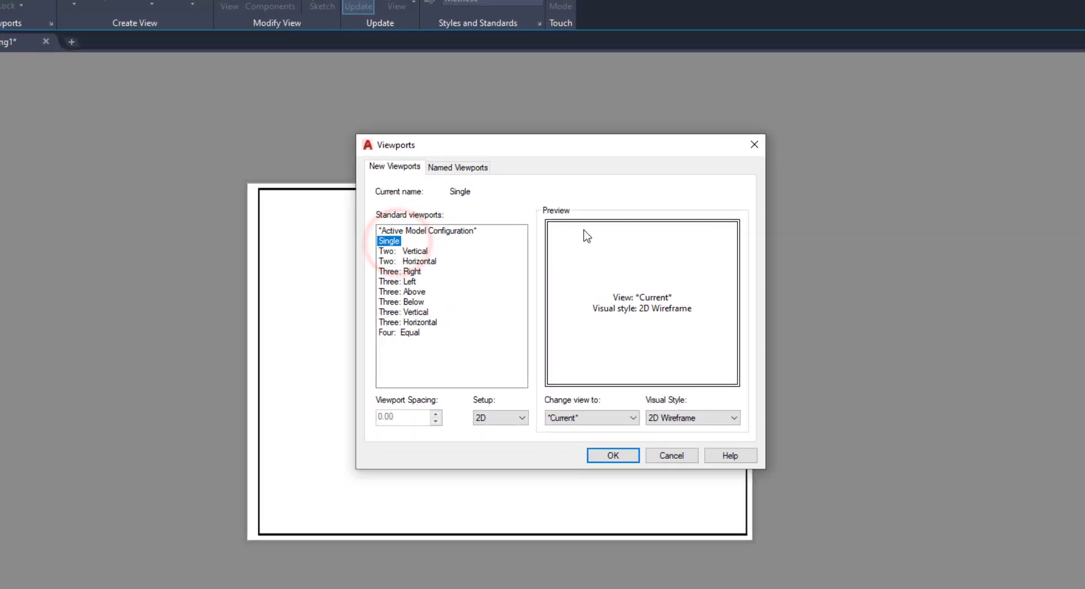
pyautogui.click(398, 251)
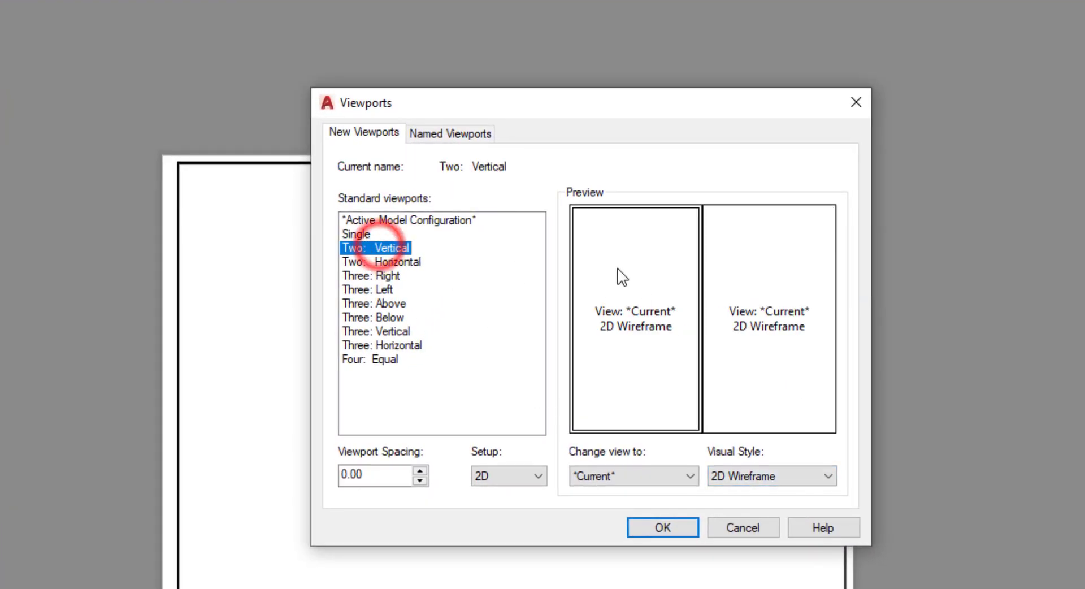
pyautogui.click(380, 261)
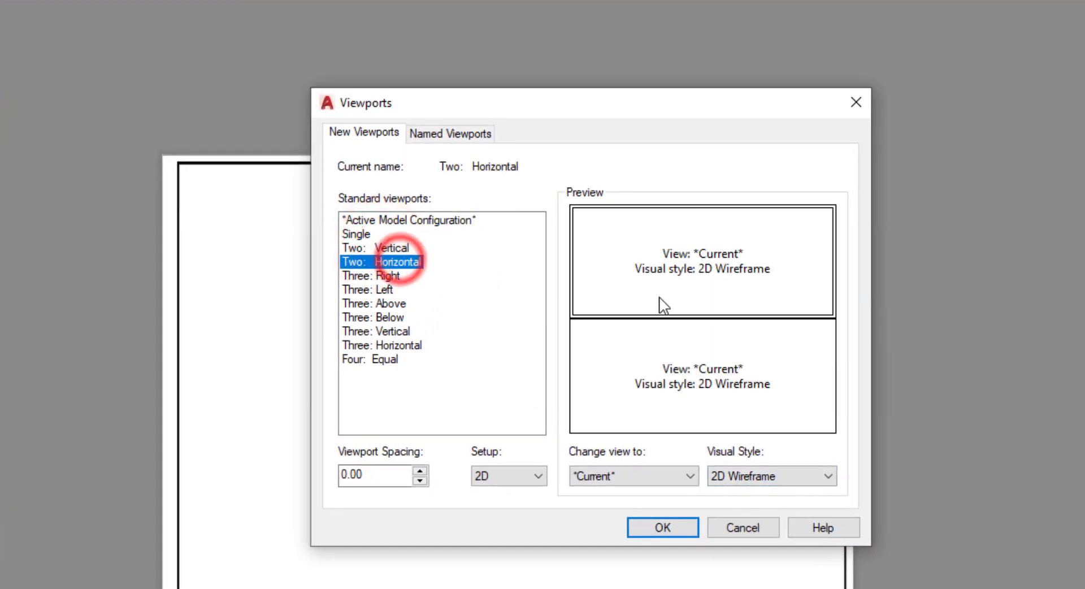
pyautogui.click(369, 358)
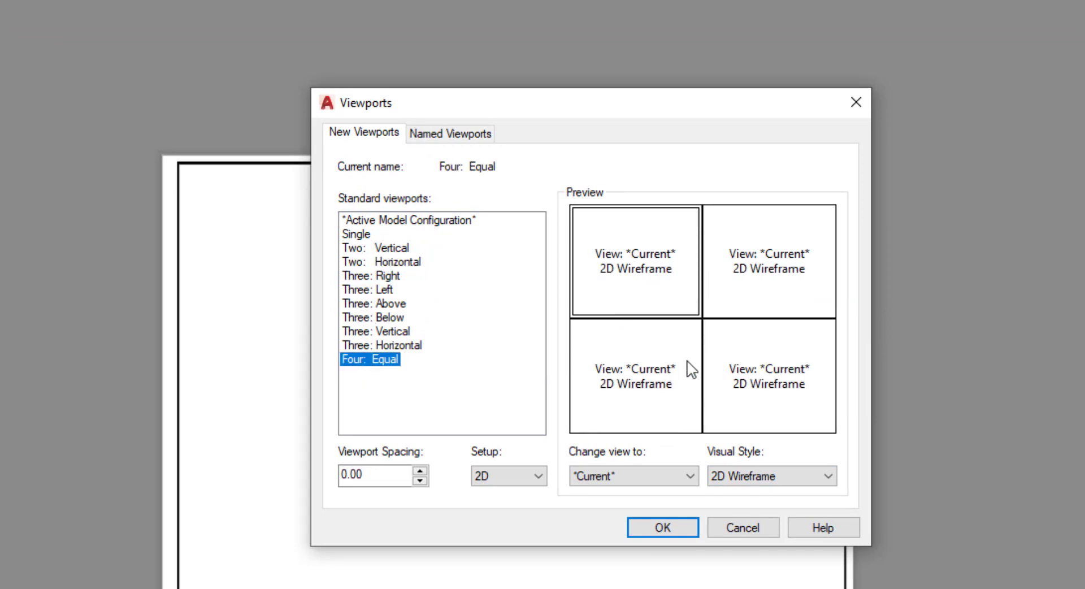
pyautogui.click(374, 476)
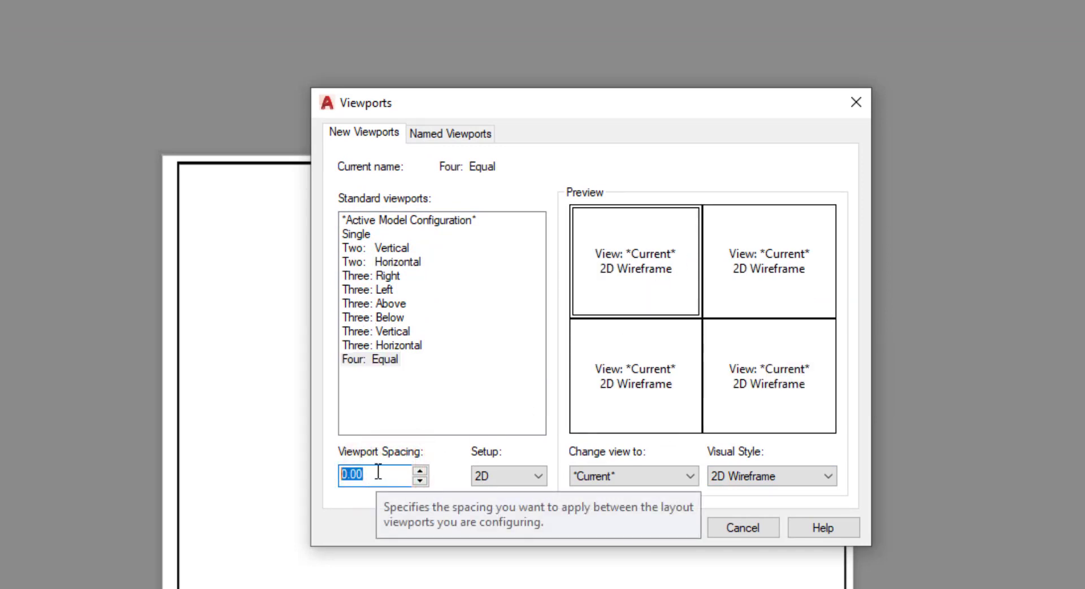
pyautogui.write('2.5')
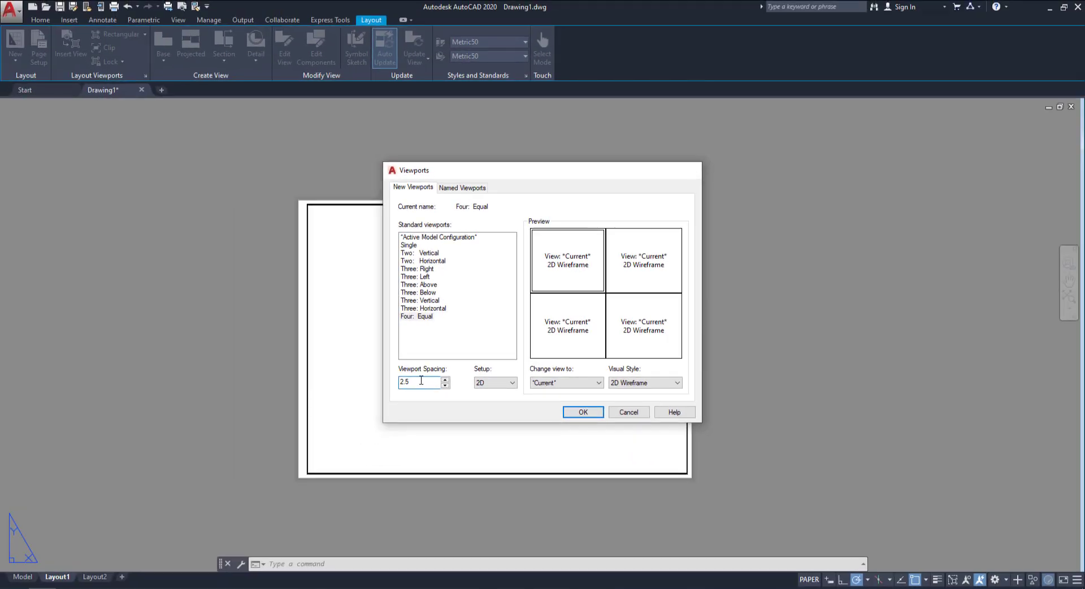
pyautogui.click(582, 411)
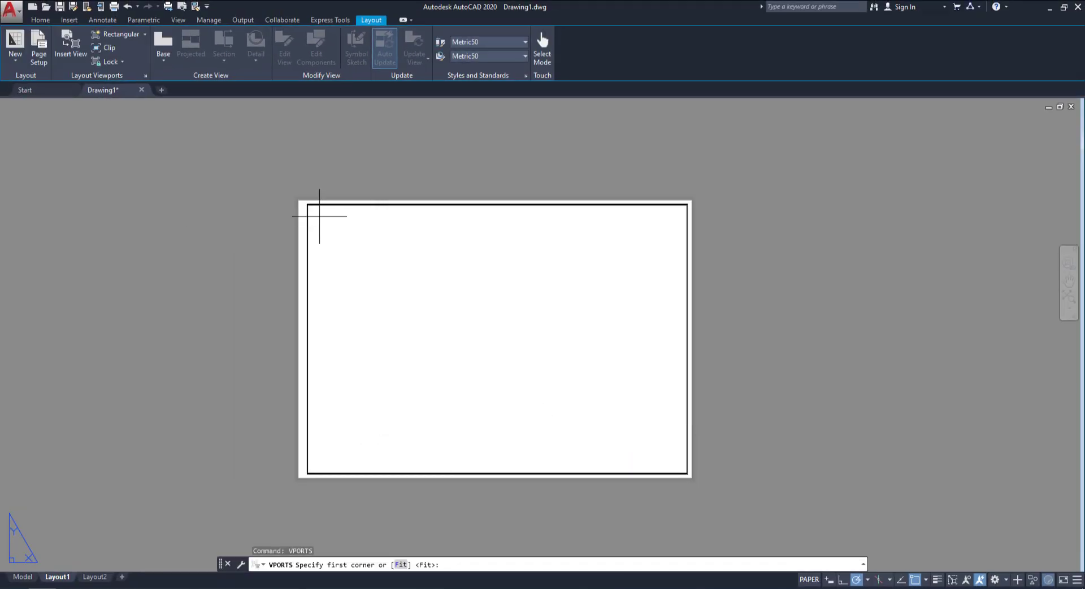
# Step: Place the four viewports by picking the border's inner top-left and bottom-right corners
pyautogui.click(673, 460)
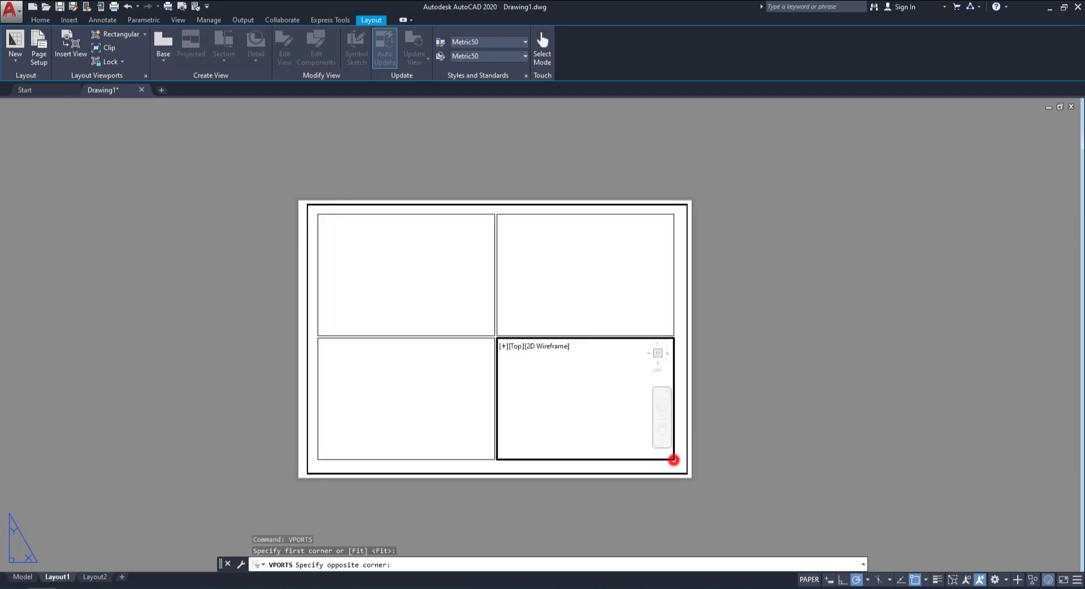
pyautogui.click(672, 459)
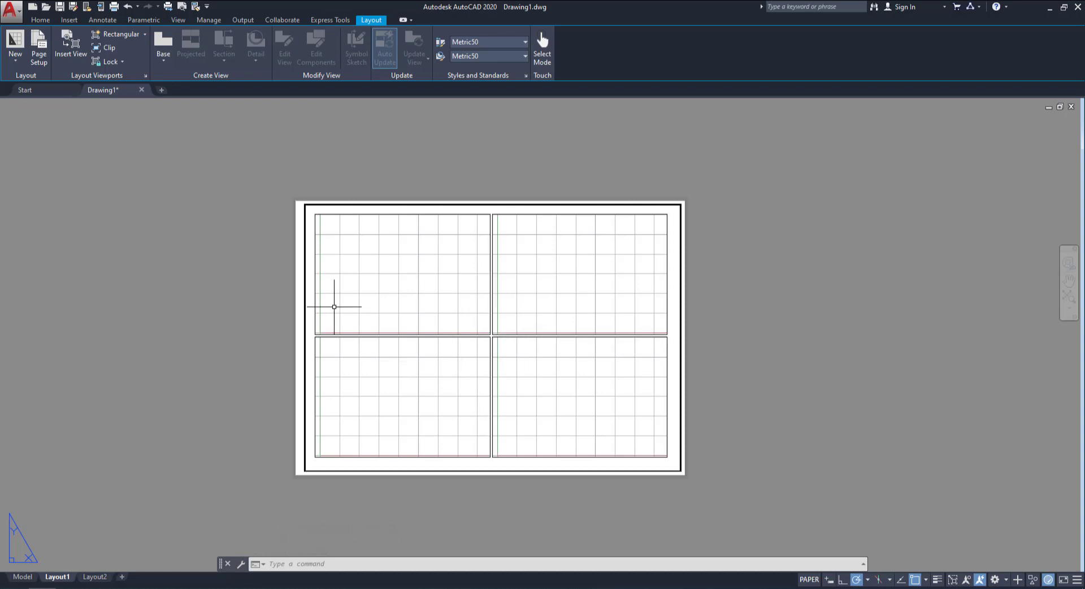
pyautogui.moveTo(545, 305)
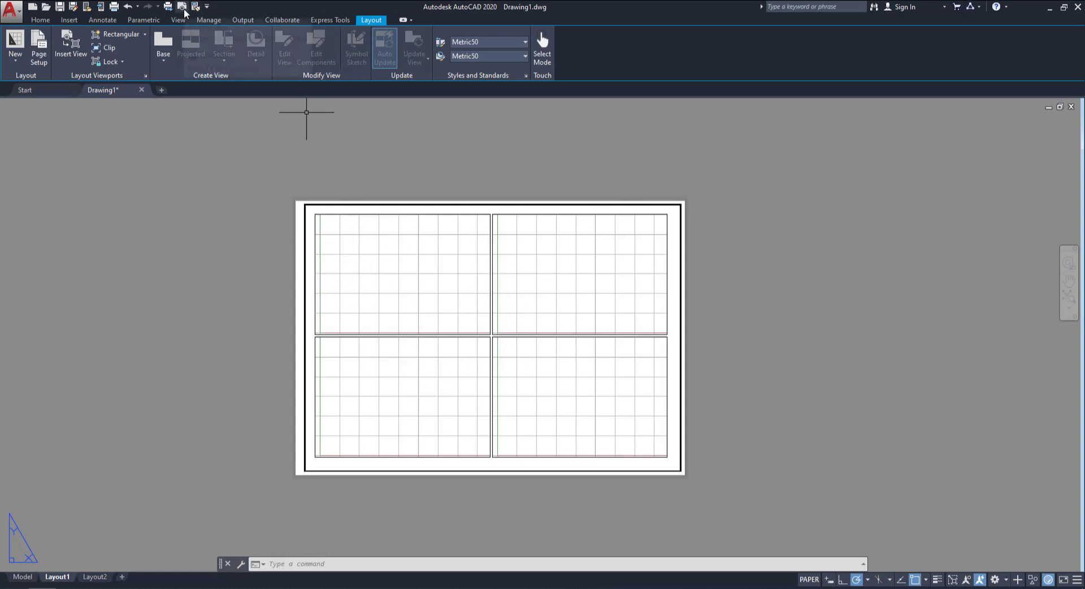
pyautogui.click(206, 7)
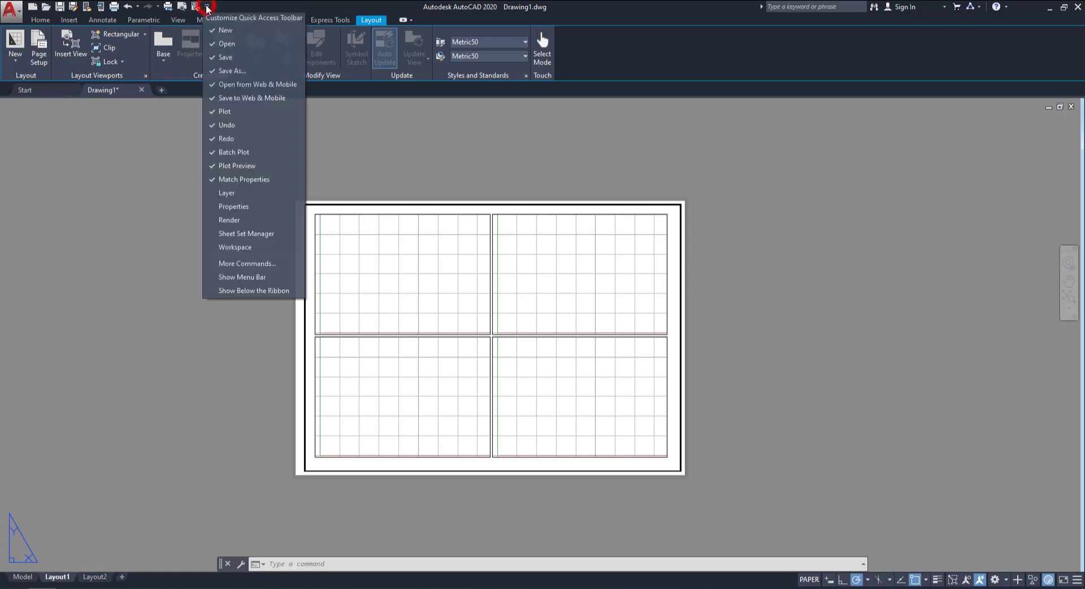
pyautogui.moveTo(236, 165)
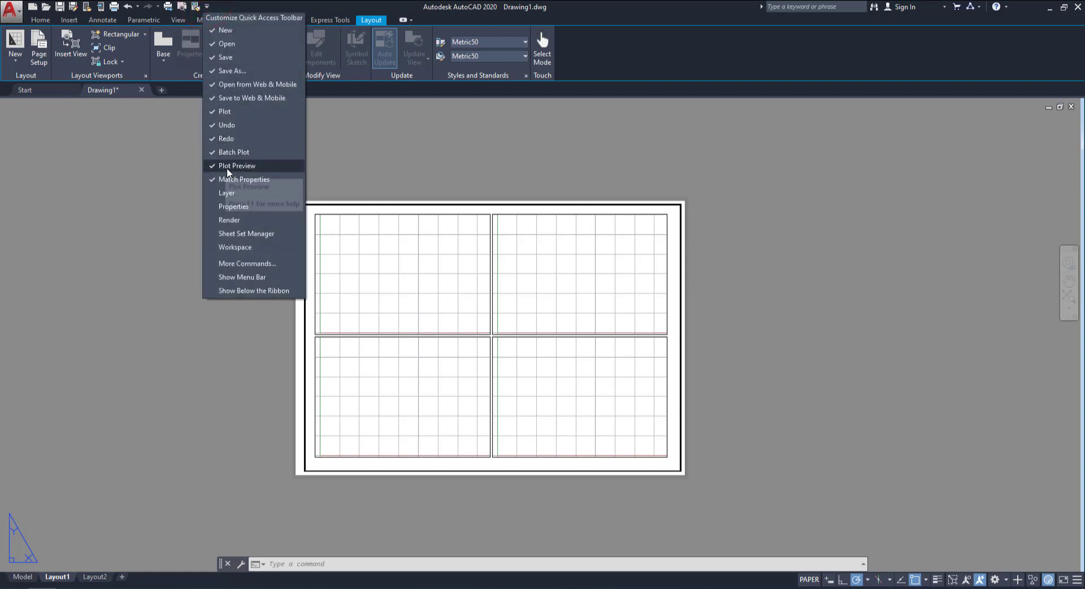
pyautogui.click(179, 10)
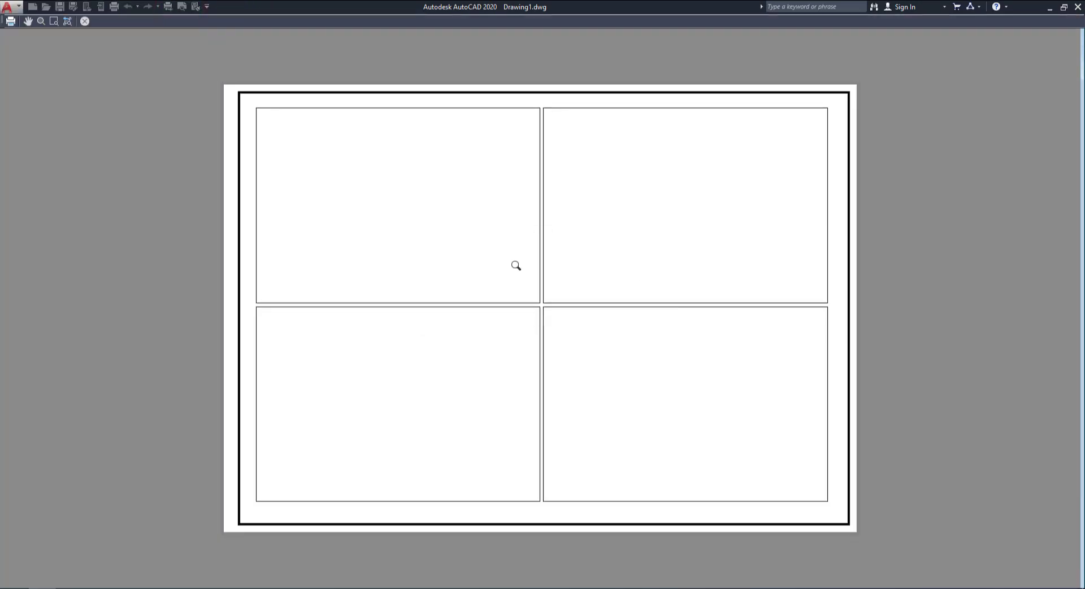
pyautogui.moveTo(423, 249)
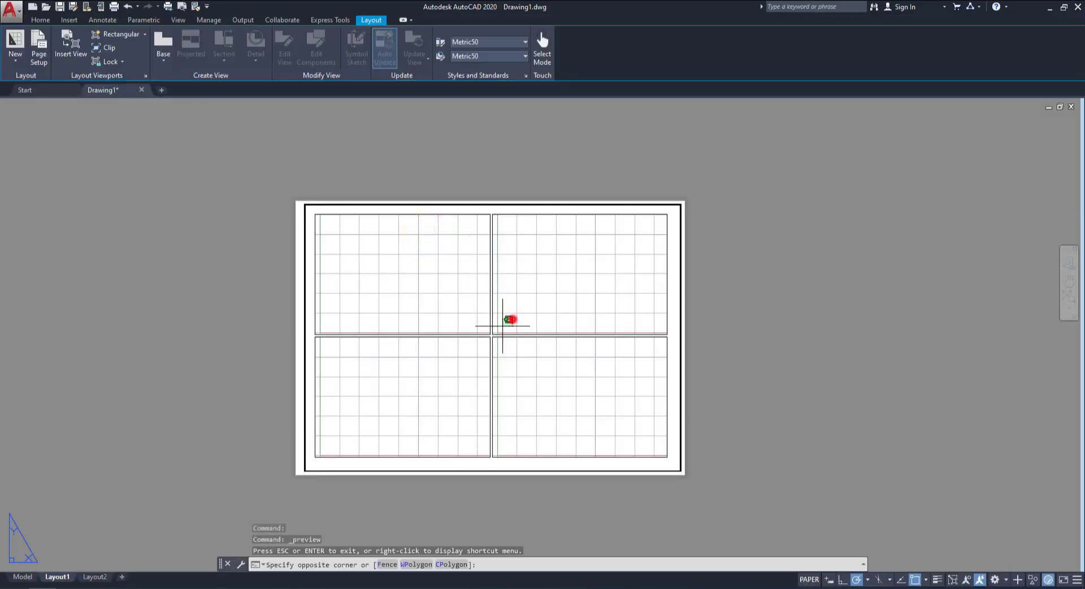
# Step: Window-select the four viewports and return to the Home ribbon for layer tools
pyautogui.click(511, 319)
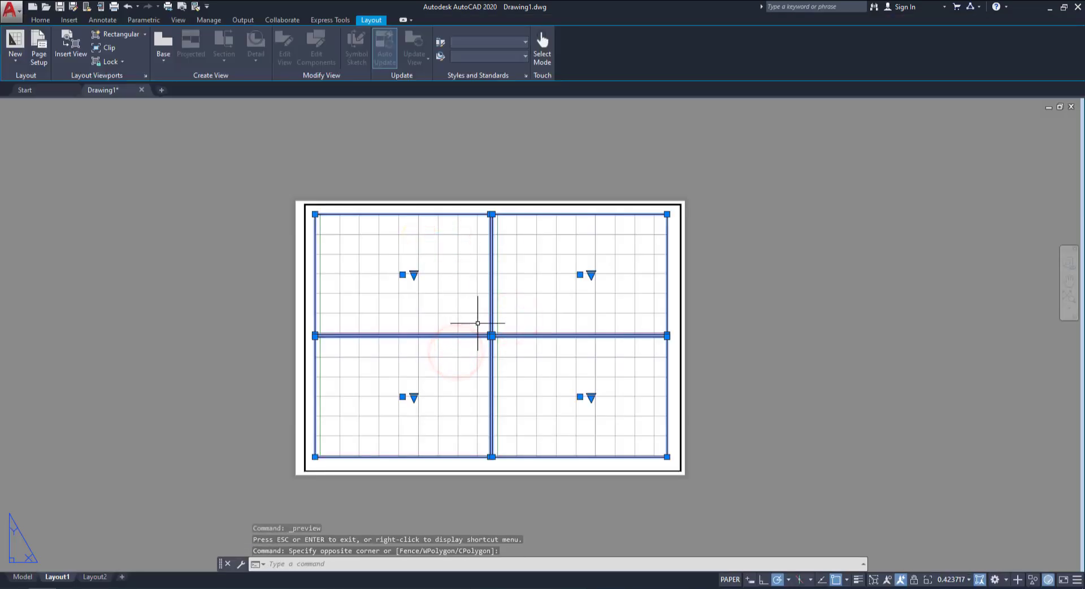
pyautogui.moveTo(522, 296)
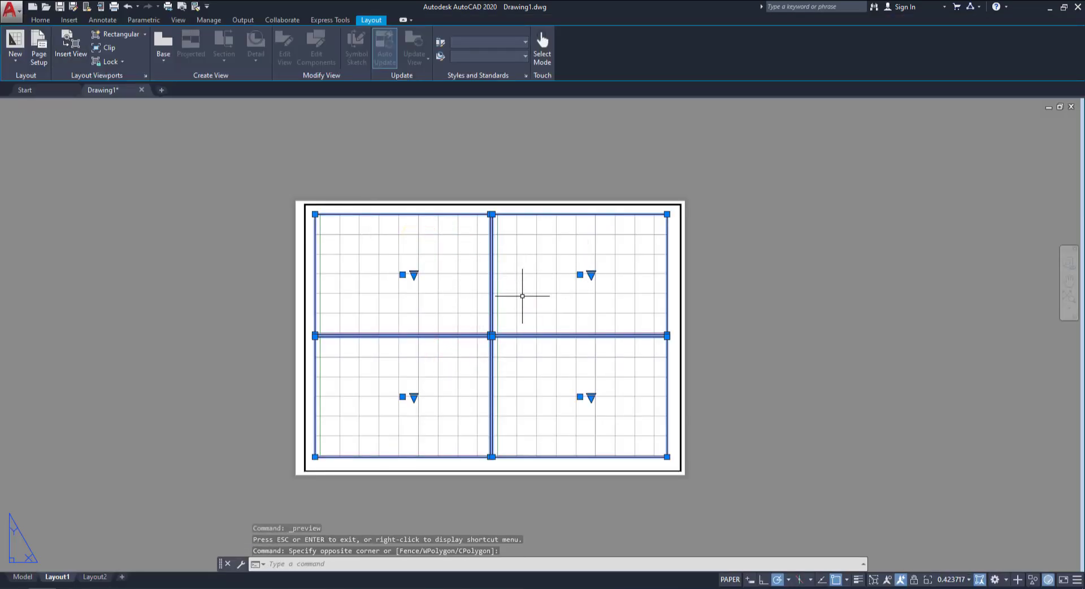
pyautogui.click(41, 19)
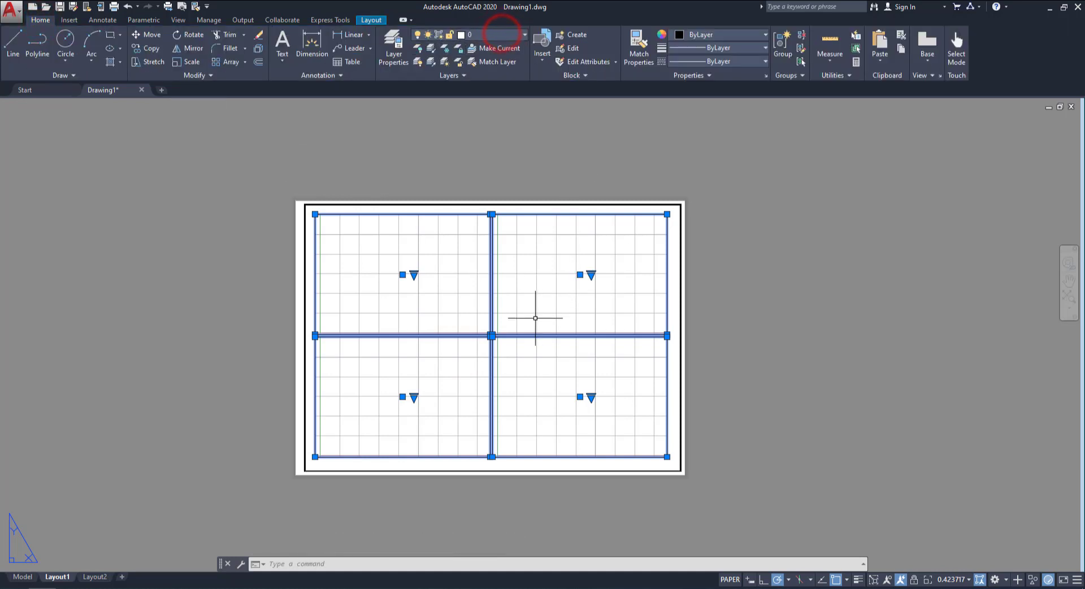
pyautogui.moveTo(491, 152)
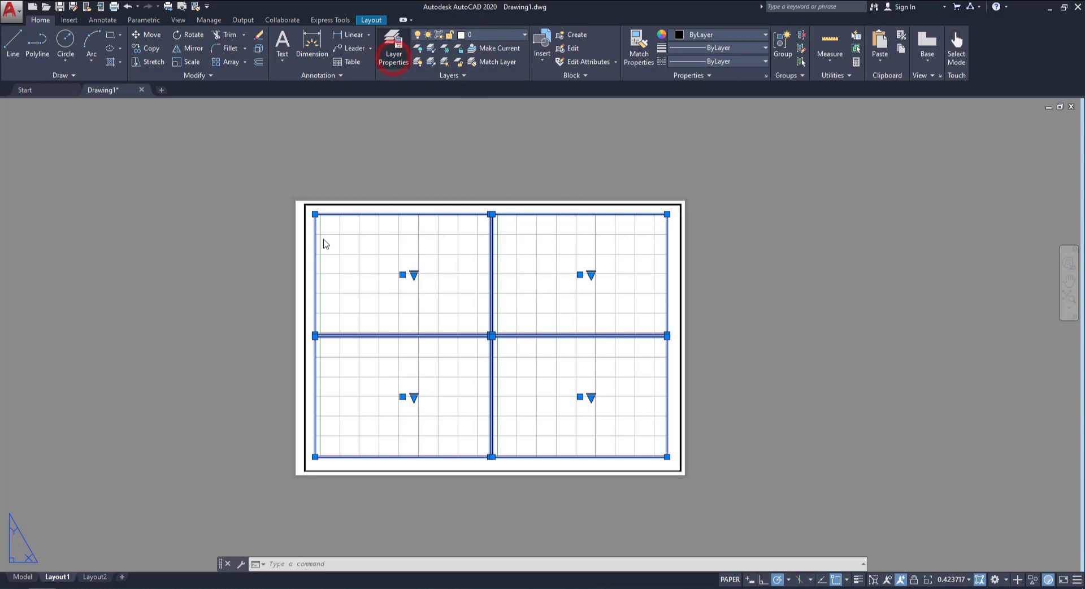
# Step: Create a new layer named Vp in the layer manager with its Plot setting turned off
pyautogui.rightClick(128, 113)
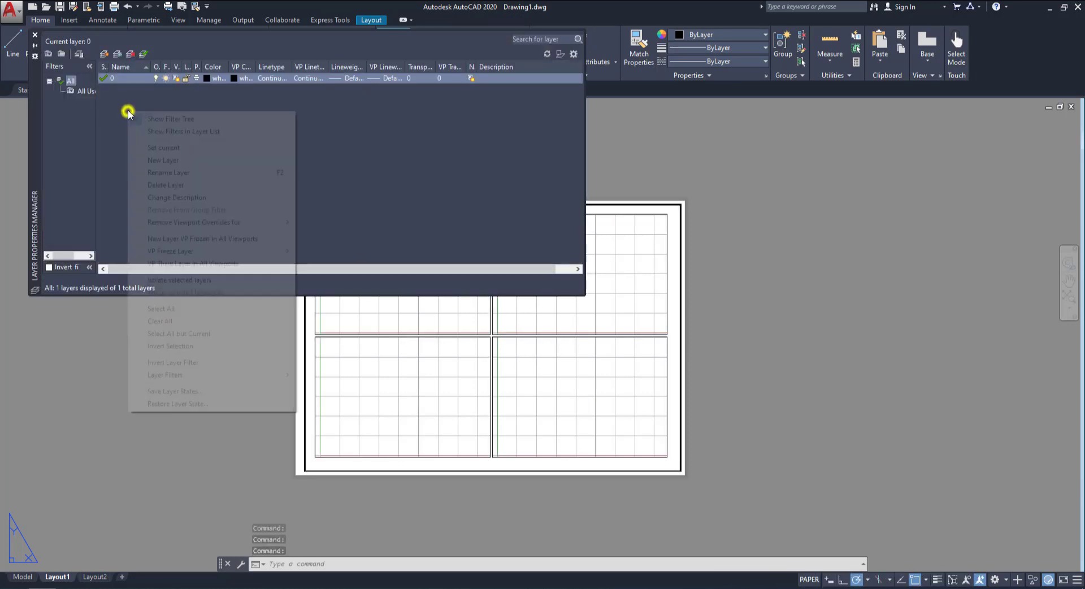
pyautogui.click(163, 160)
pyautogui.write('Vp')
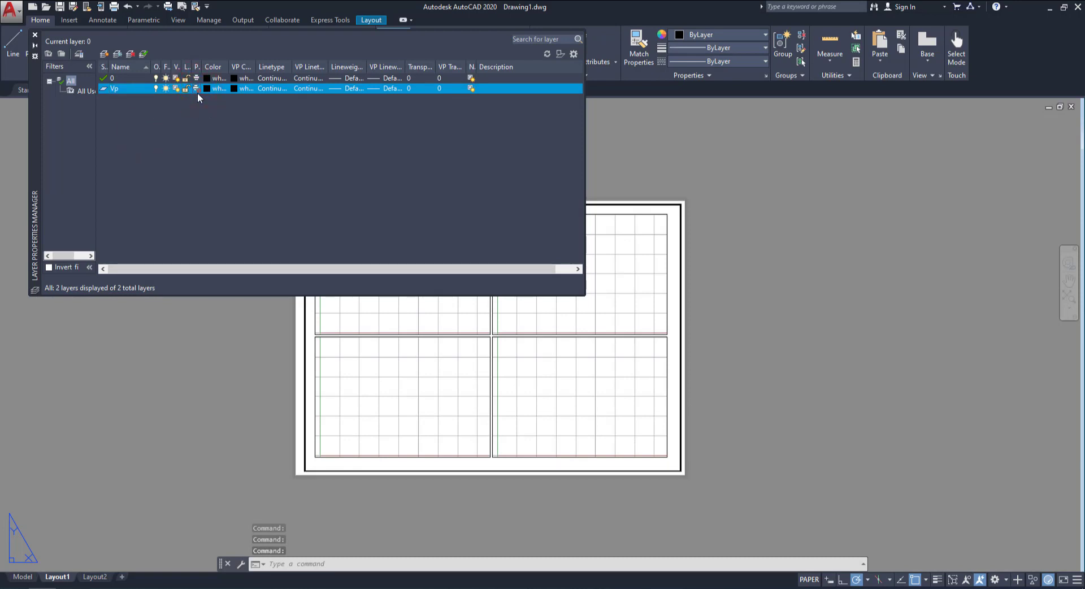
pyautogui.click(34, 35)
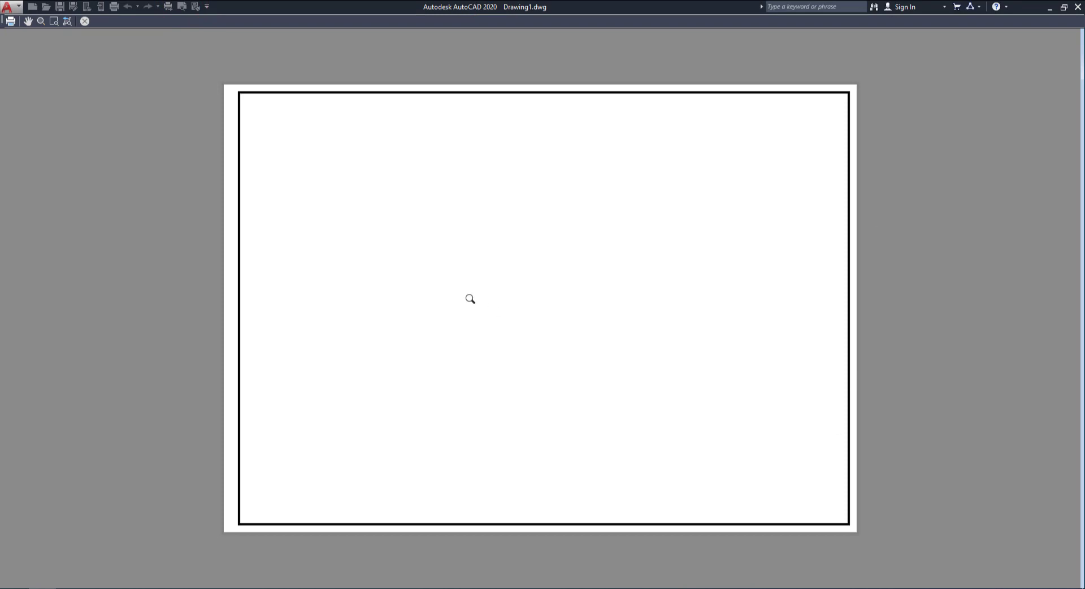
# Step: Exit the plot preview after confirming only the thick border prints
pyautogui.rightClick(461, 316)
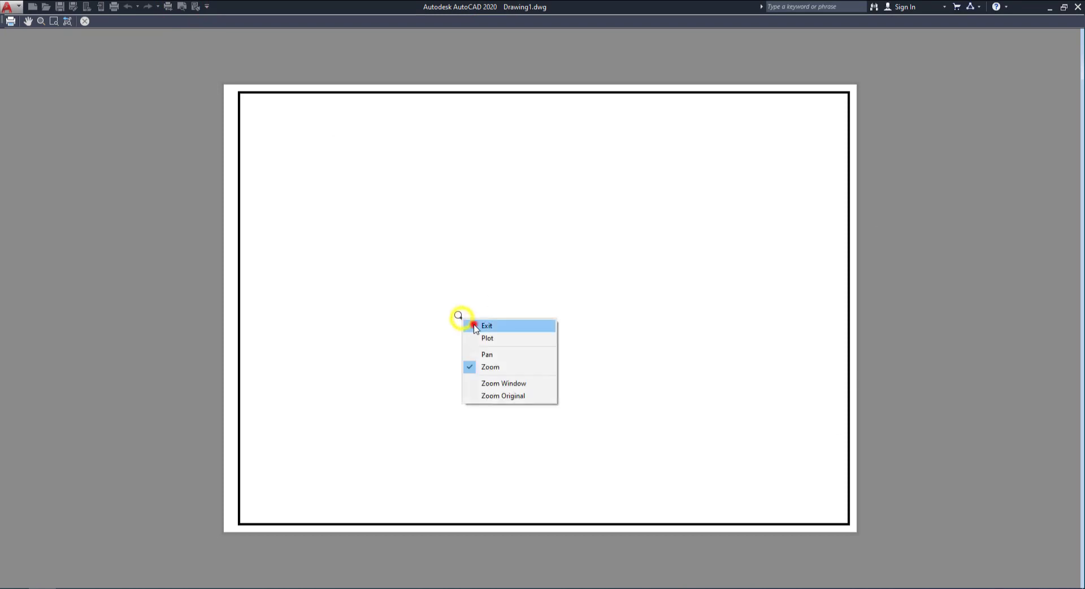
pyautogui.click(486, 325)
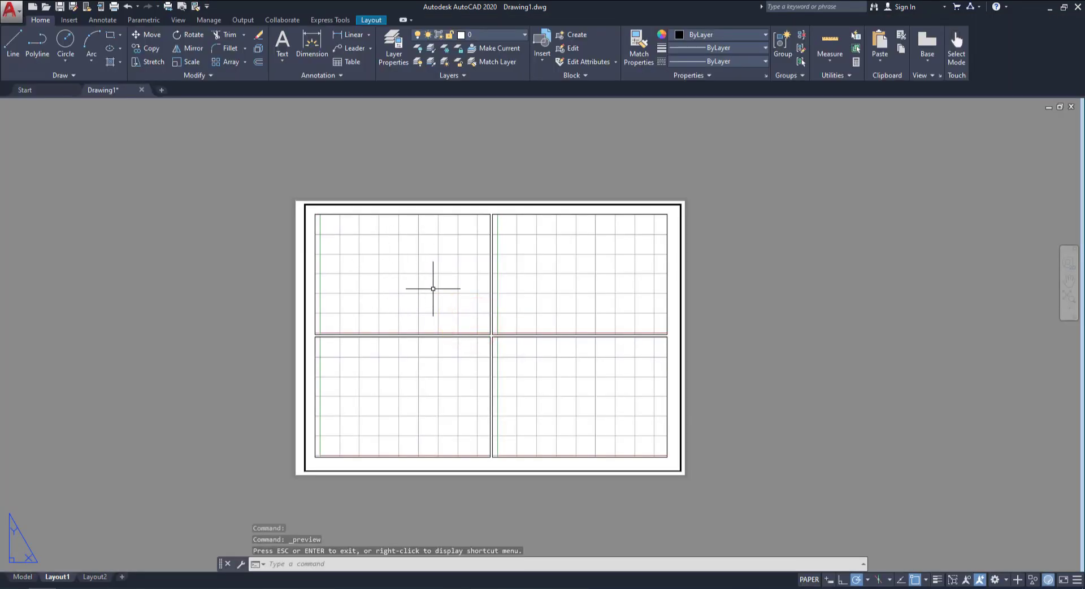